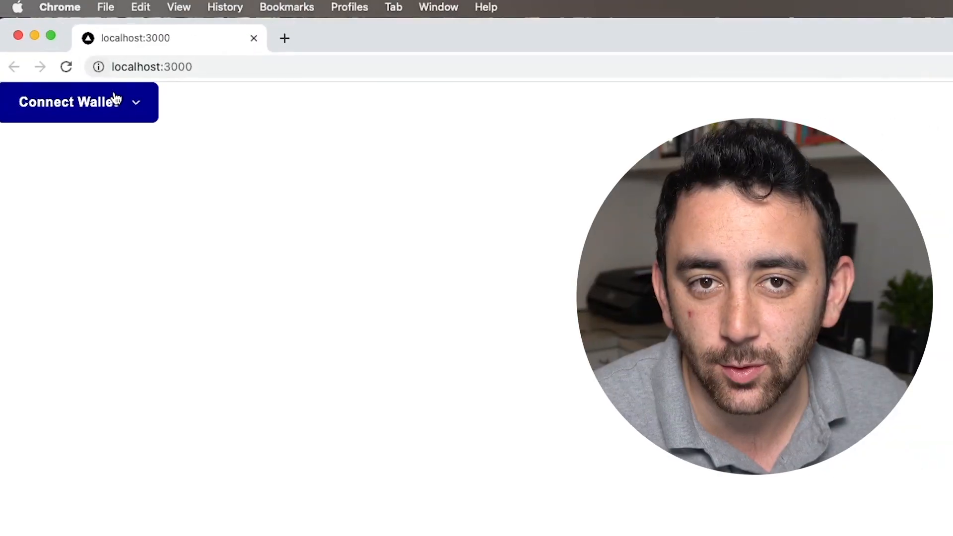
left_click(70, 101)
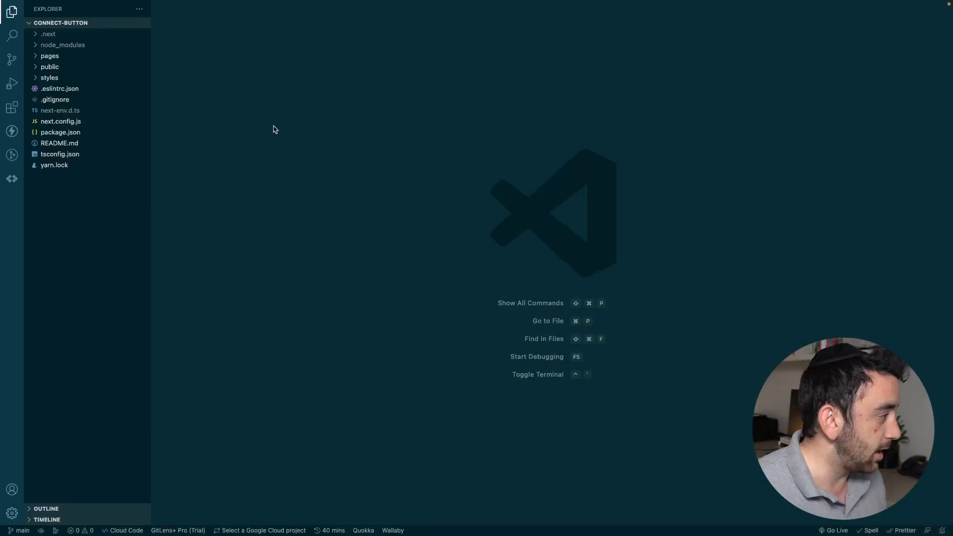
mouse_move(341, 224)
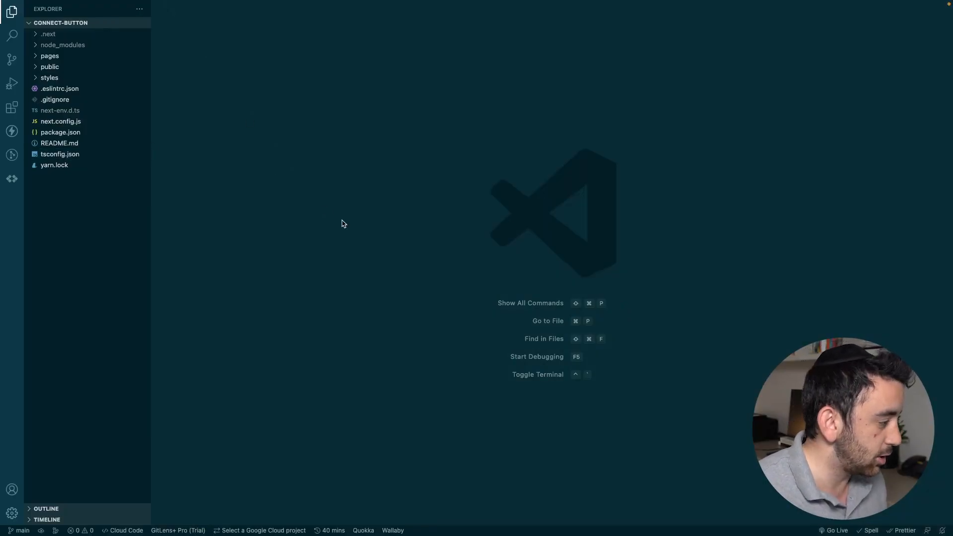
mouse_move(523, 288)
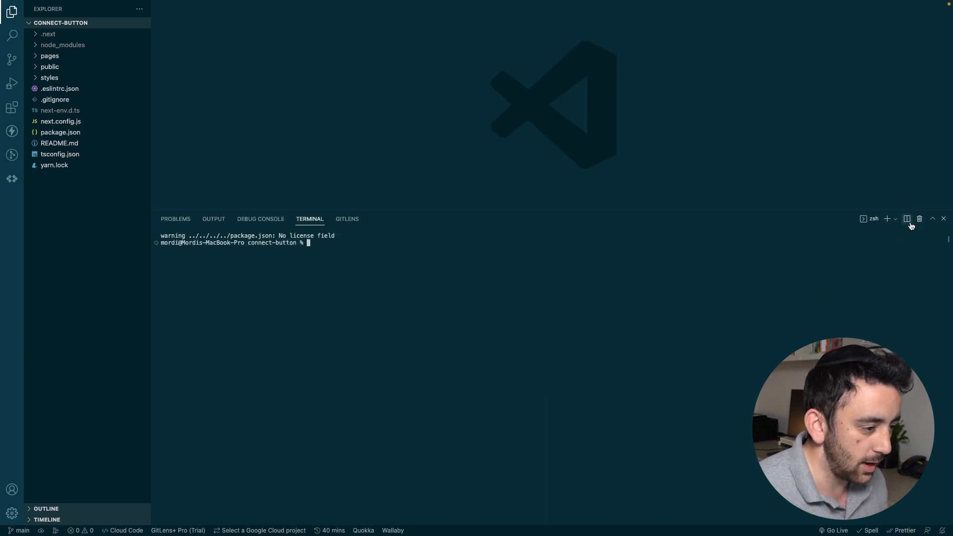
left_click(906, 219)
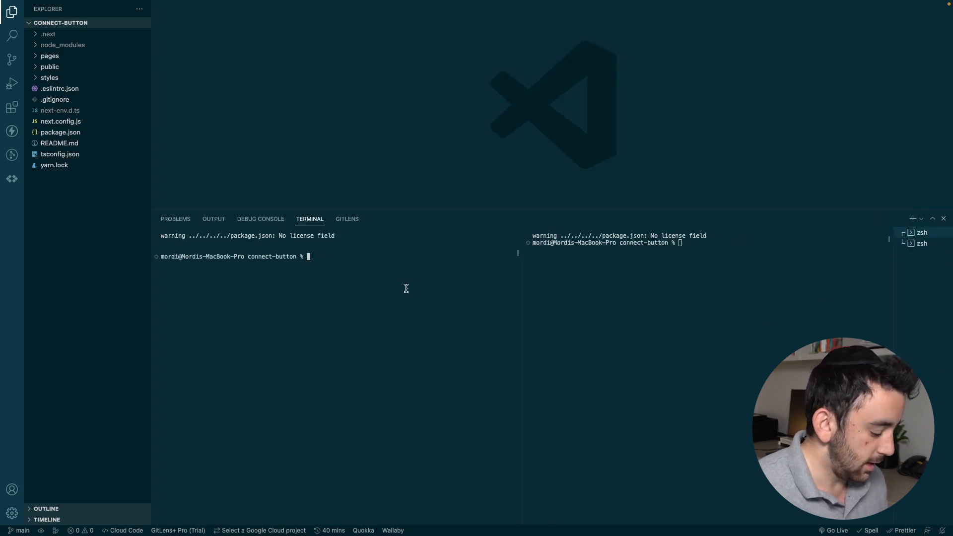
type("npm i @thirdw")
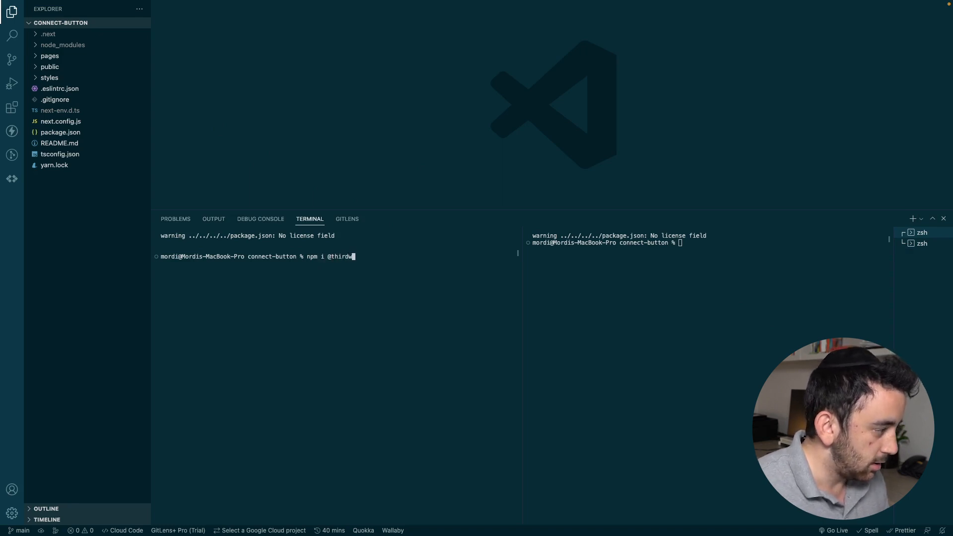
type("eb-dev/react")
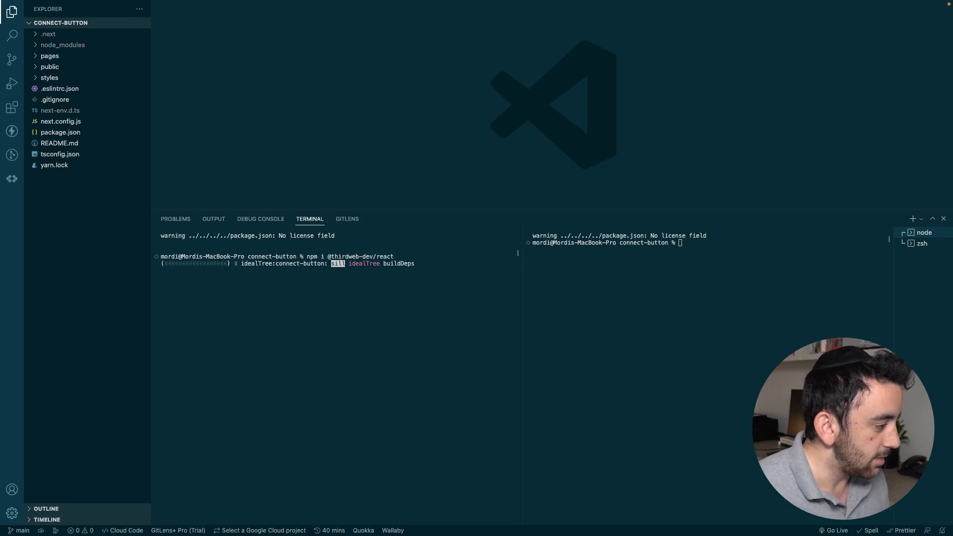
type("npm")
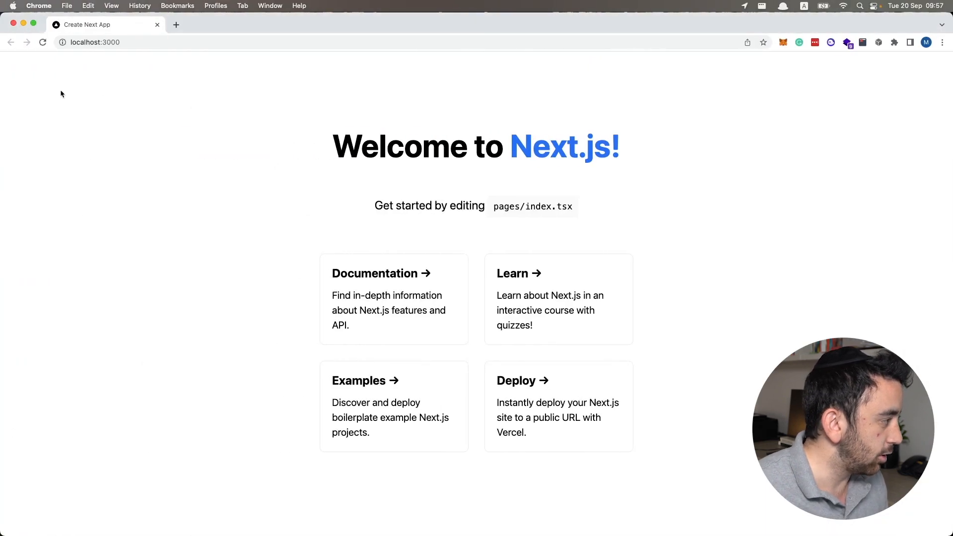
mouse_move(323, 159)
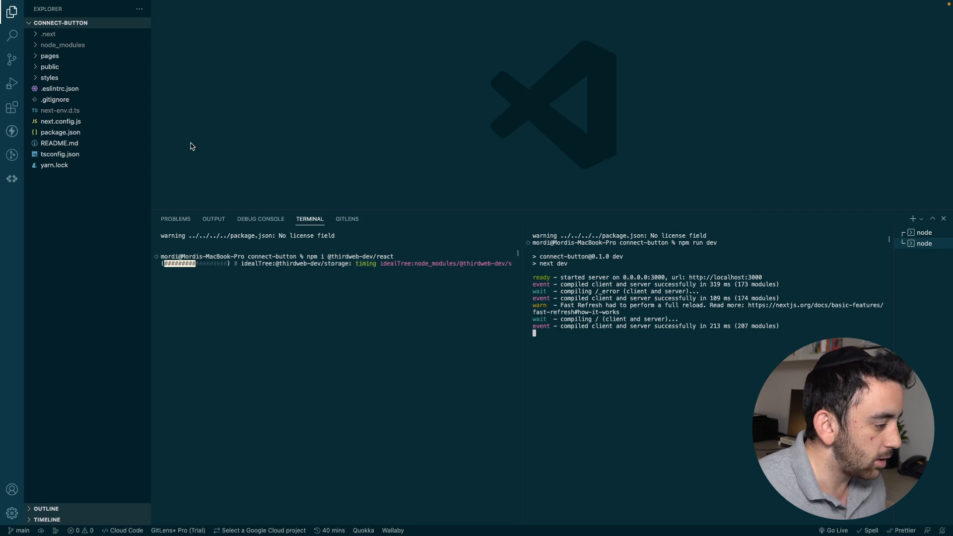
Open pages/index.tsx and delete the starter markup so Home returns an empty div
left_click(50, 55)
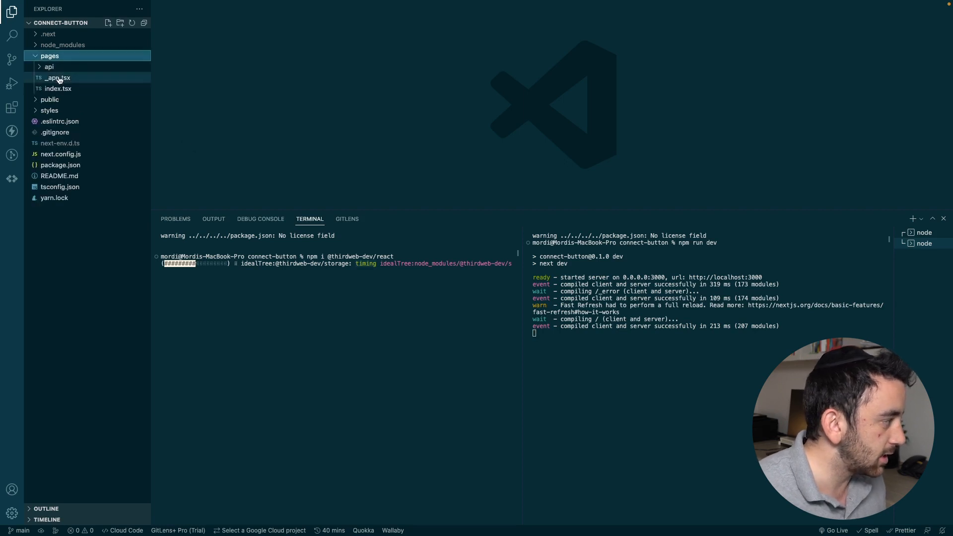
left_click(57, 89)
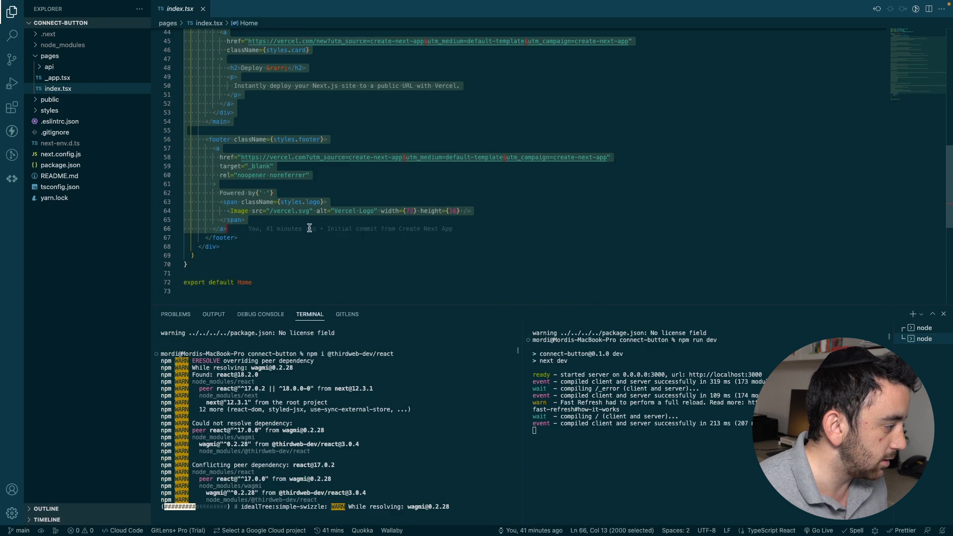
key("Delete")
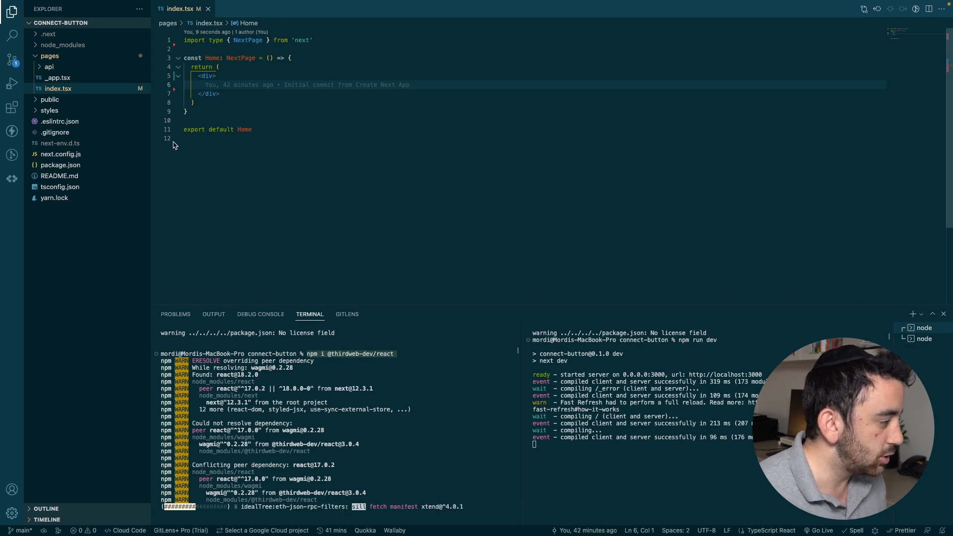
left_click(57, 77)
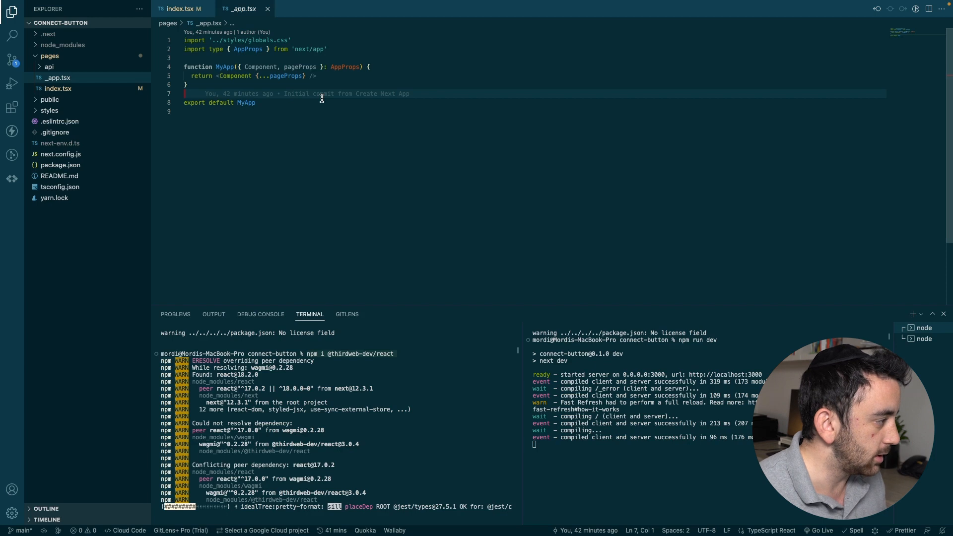
mouse_move(286, 95)
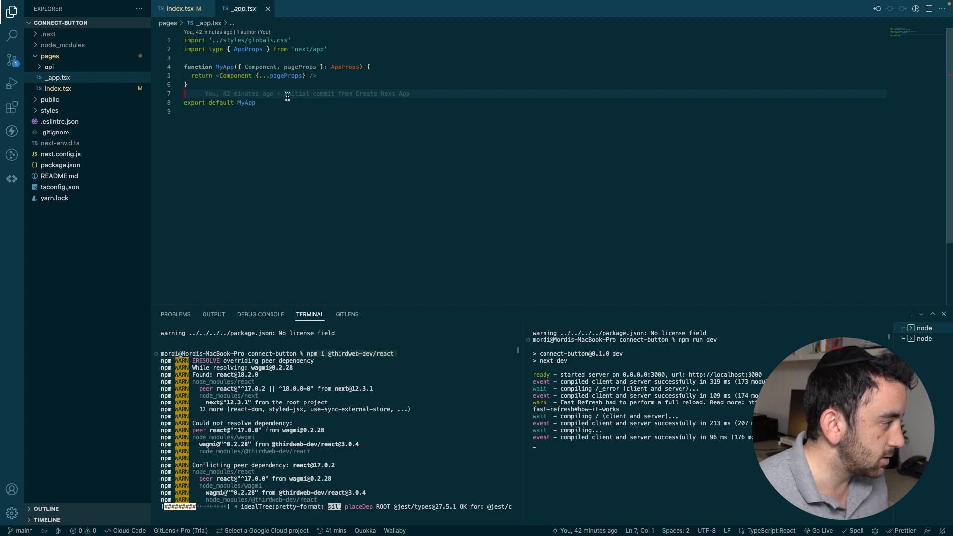
left_click(181, 9)
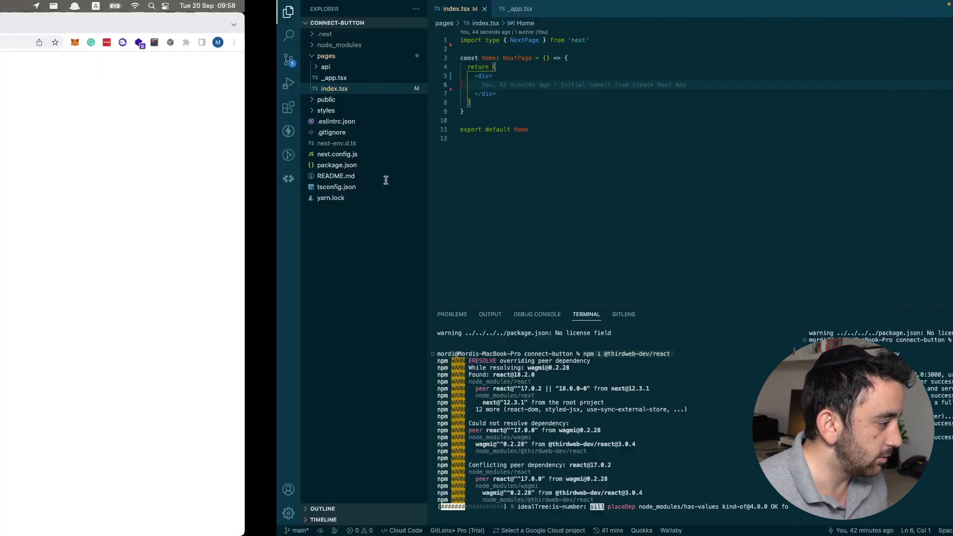
left_click(518, 9)
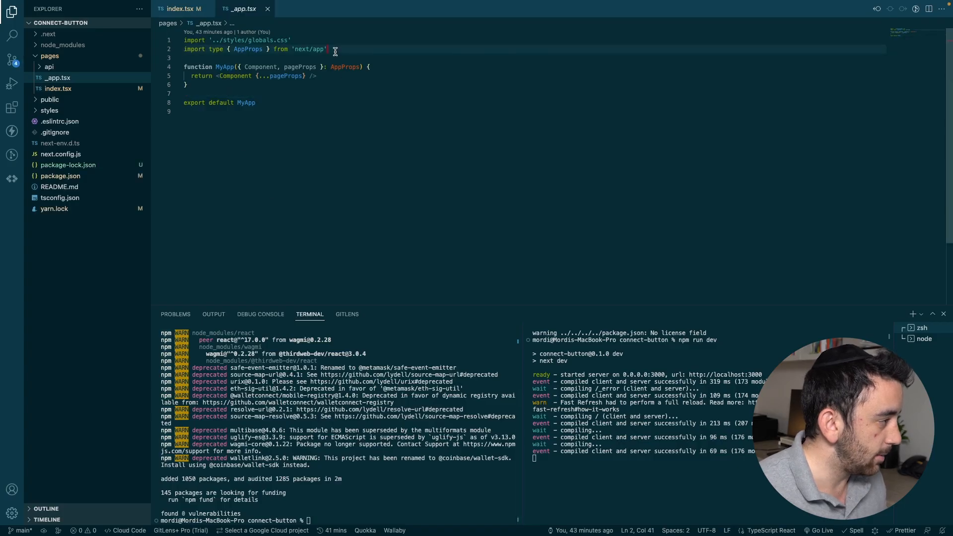
type("import {")
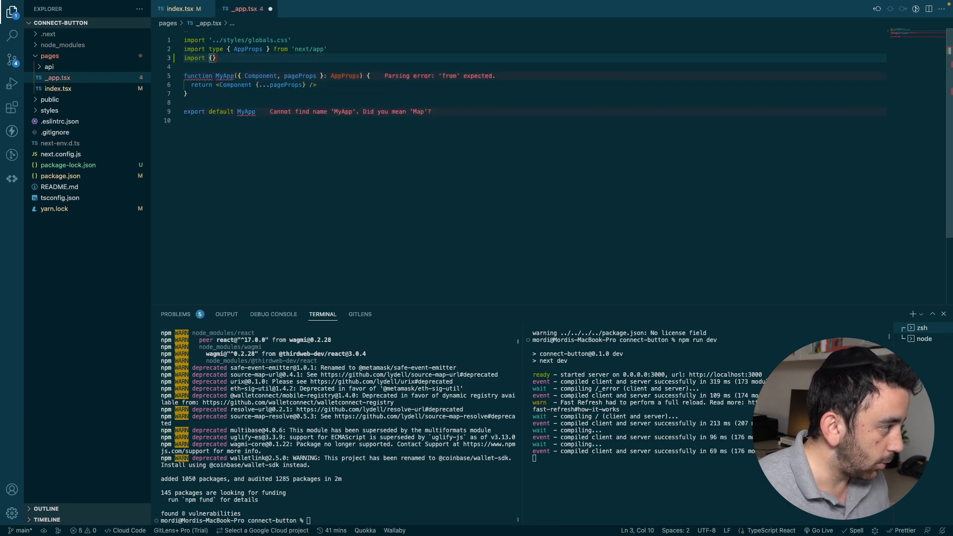
type("from '@thirdweb-dev/react'")
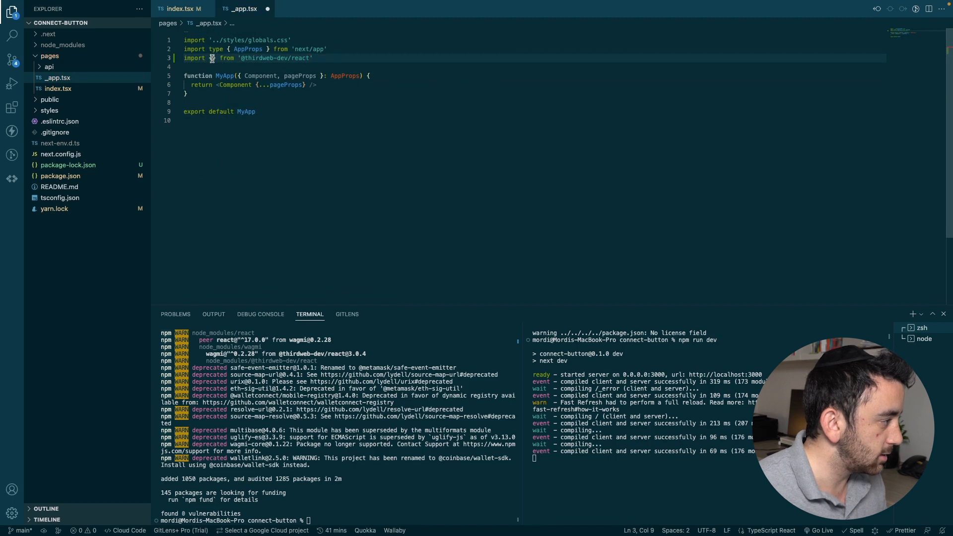
type("Third")
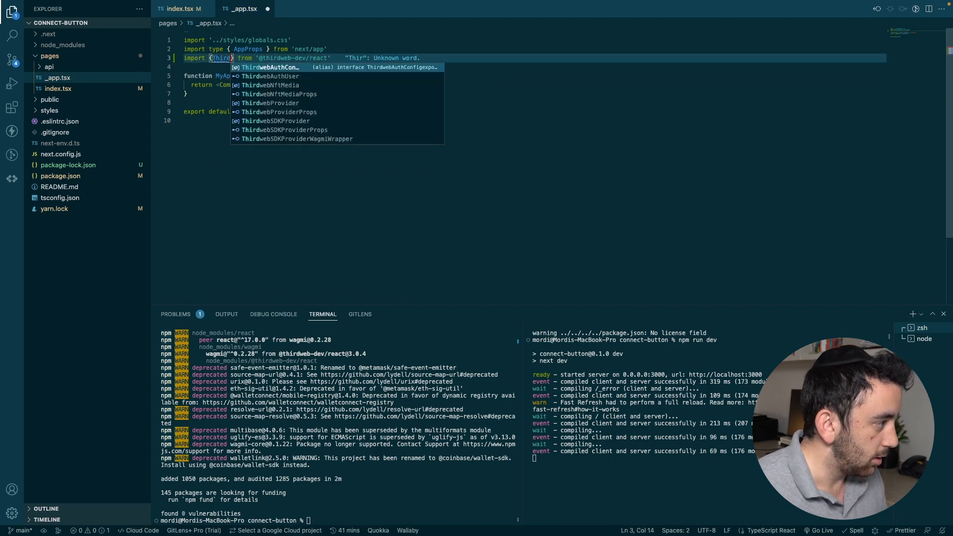
type("ThirdwebProvider")
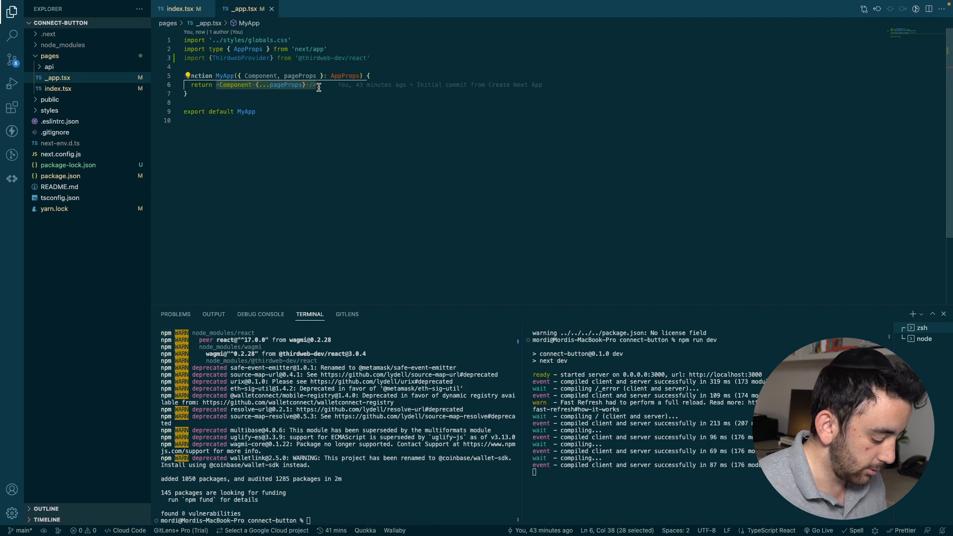
type("(")
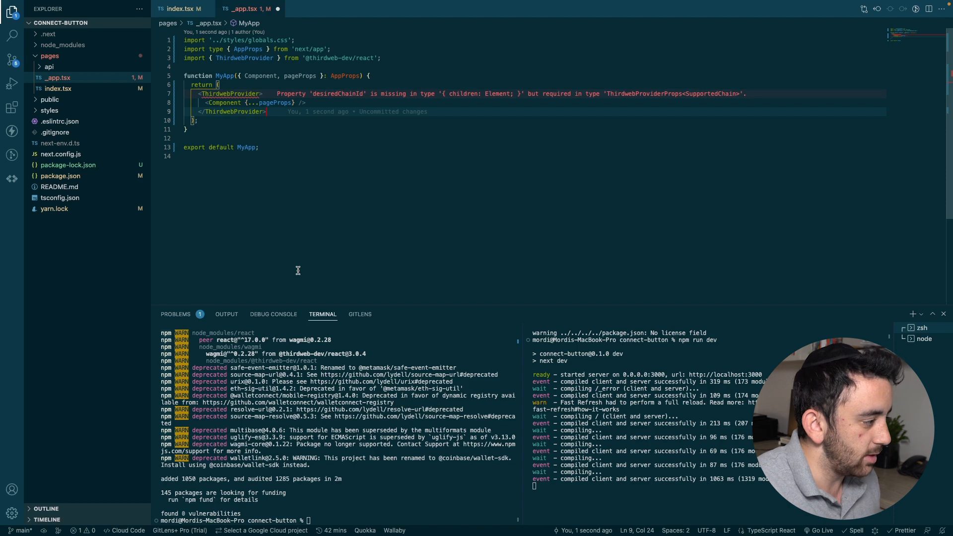
mouse_move(271, 85)
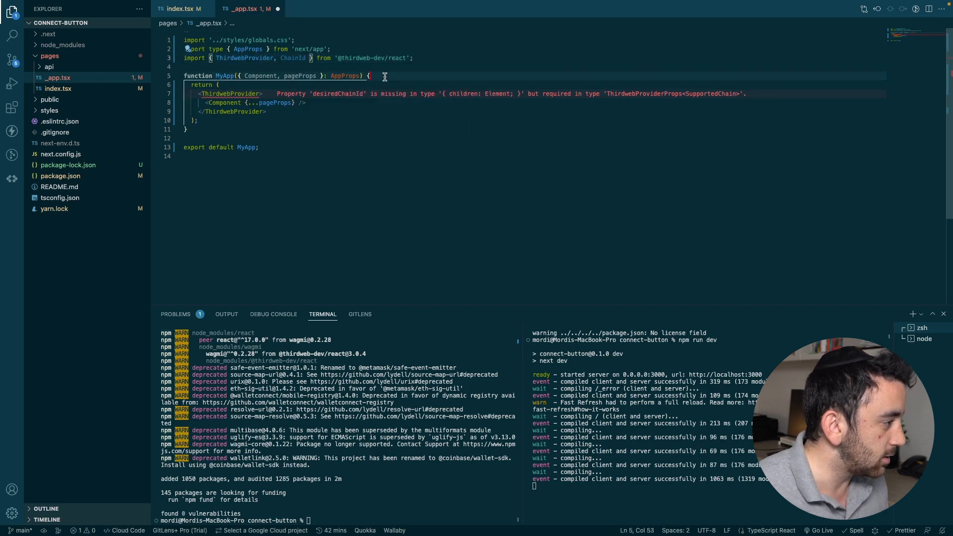
Add const desiredChainId = ChainId.Mumbai and pass it as ThirdwebProvider's desiredChainId prop
type("const")
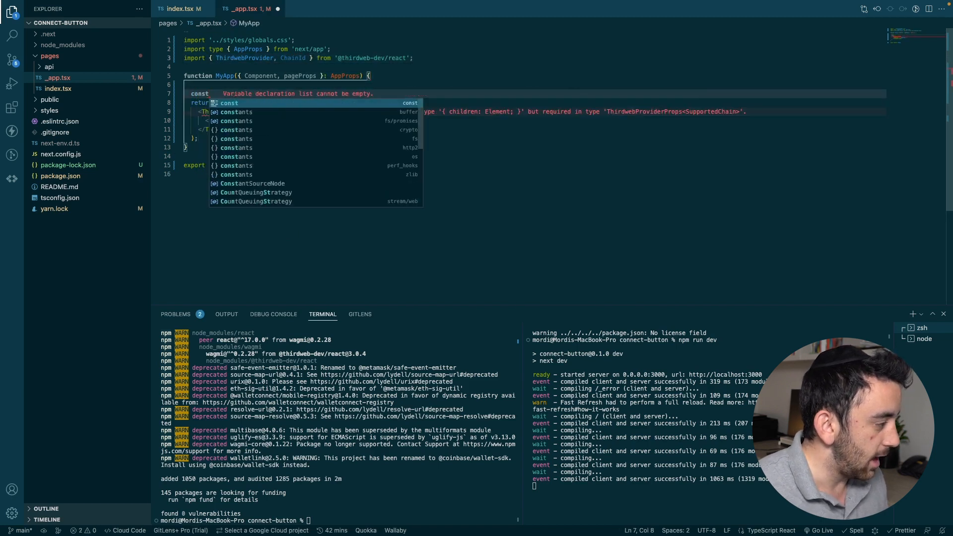
type("desired")
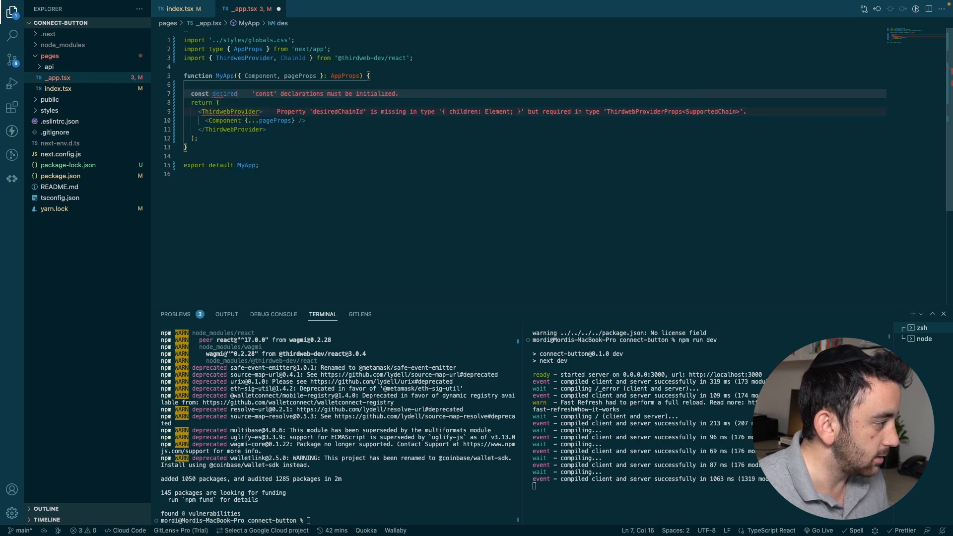
type("ChainId =")
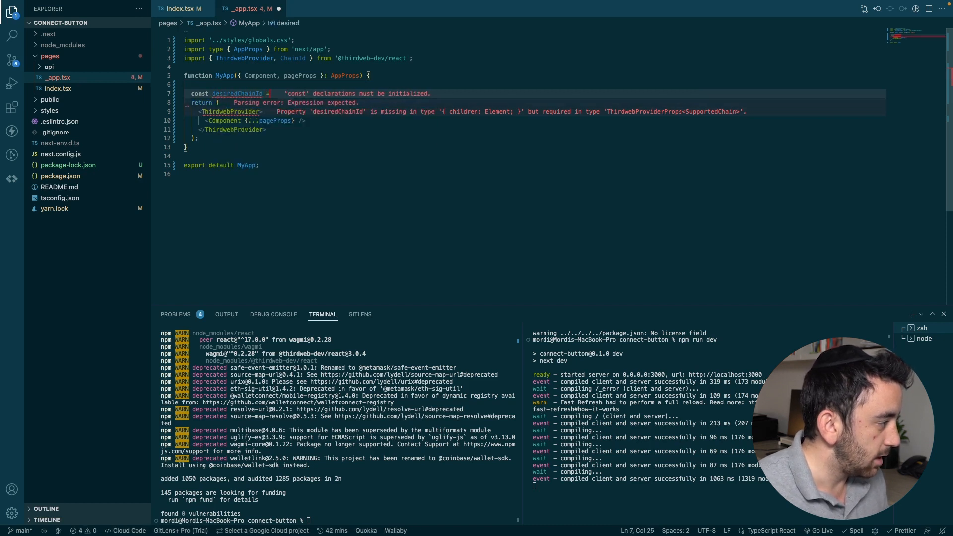
type("ChainId.Mumbai;")
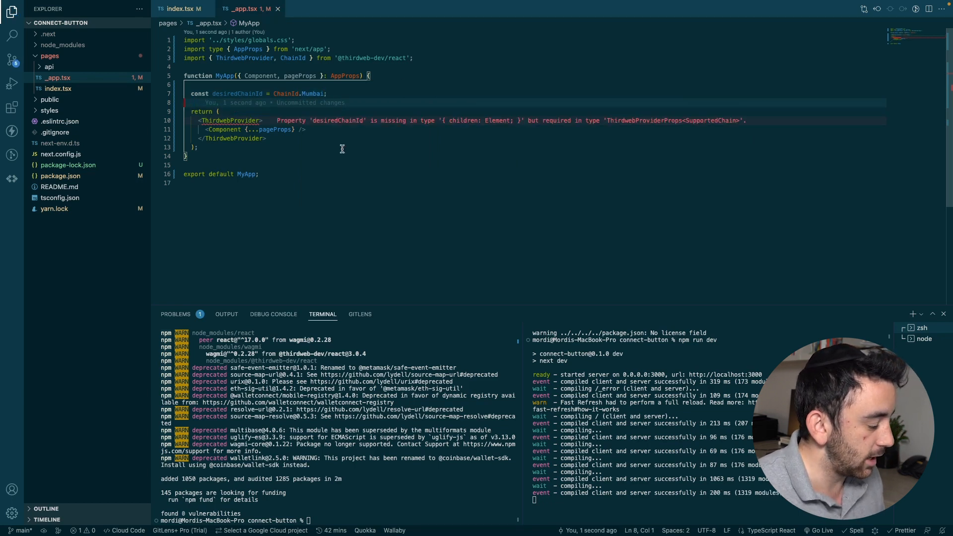
mouse_move(305, 106)
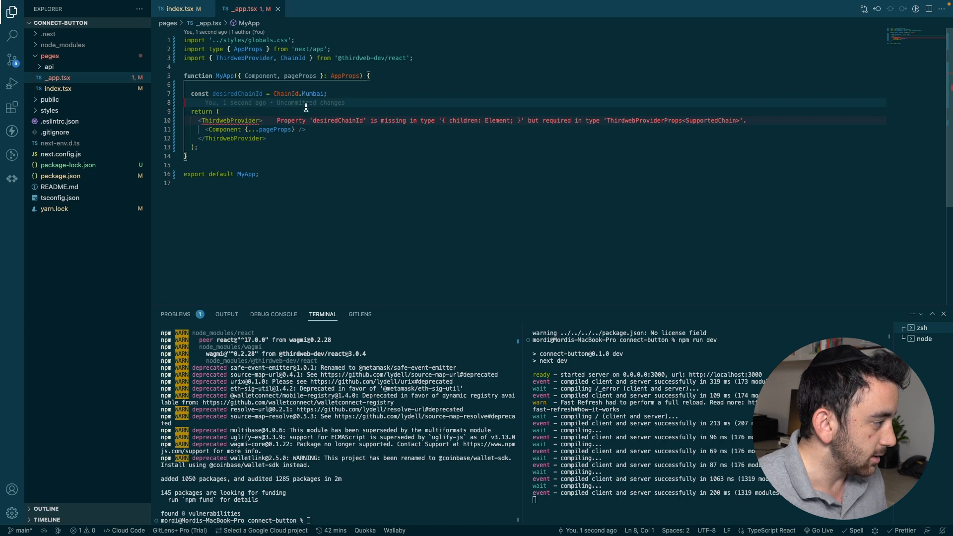
mouse_move(248, 119)
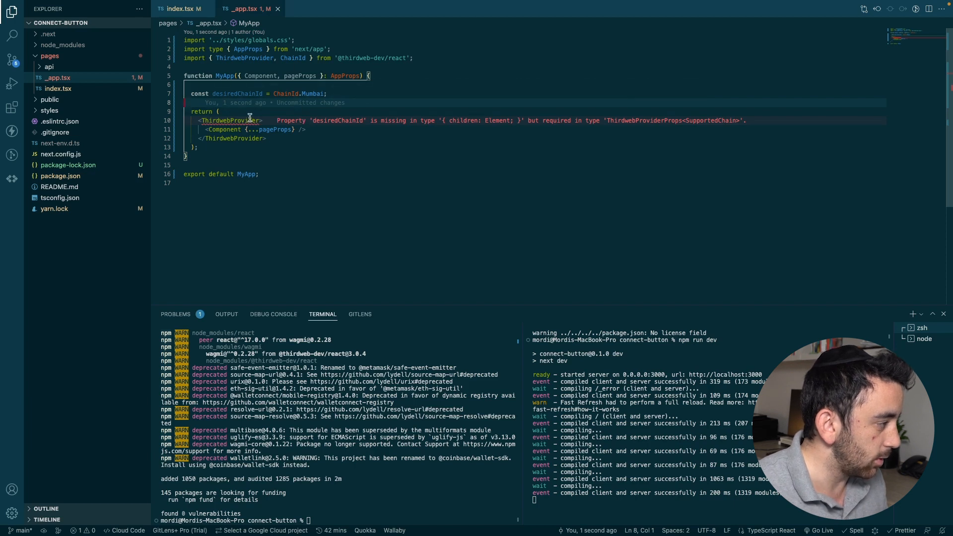
type("desiredChainId={desiredChainId")
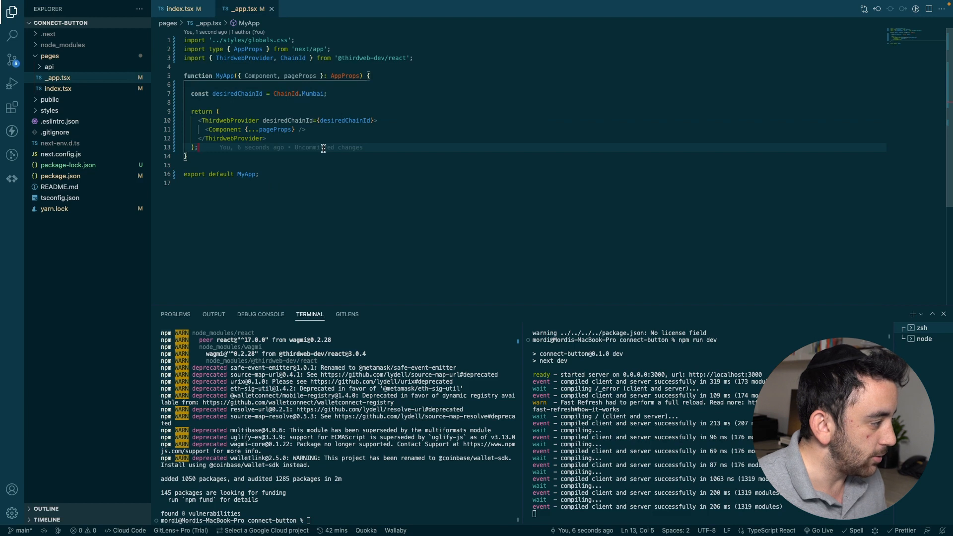
mouse_move(235, 133)
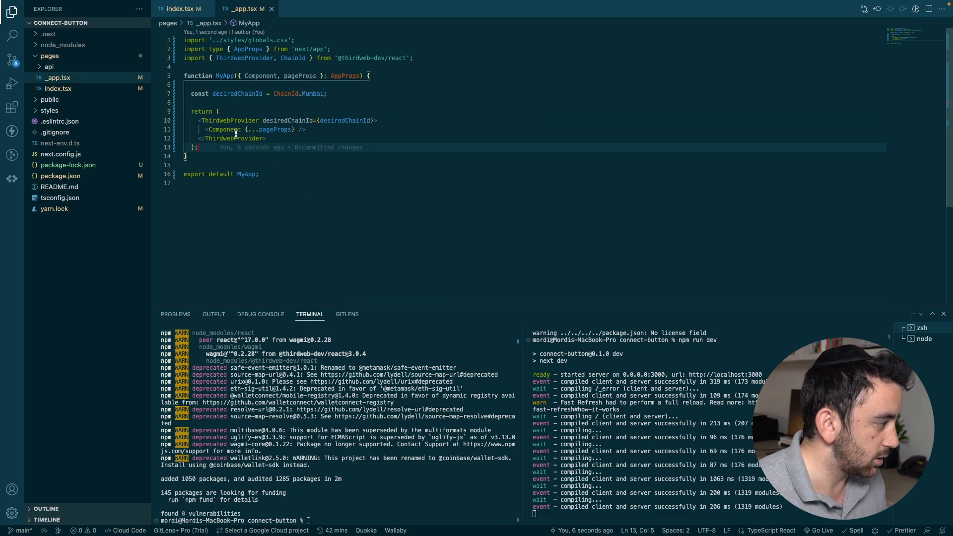
left_click(179, 8)
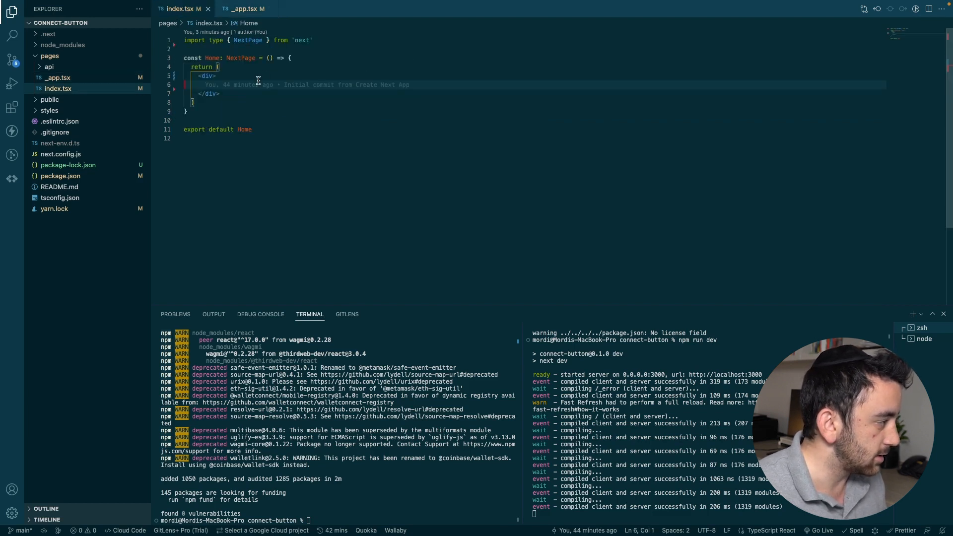
type("import {")
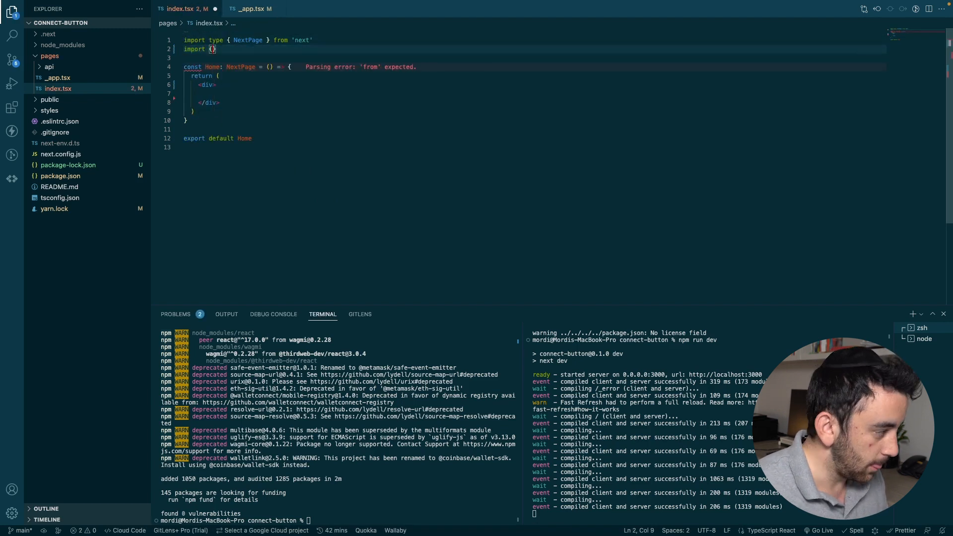
type("from '@thirdweb-dev/react")
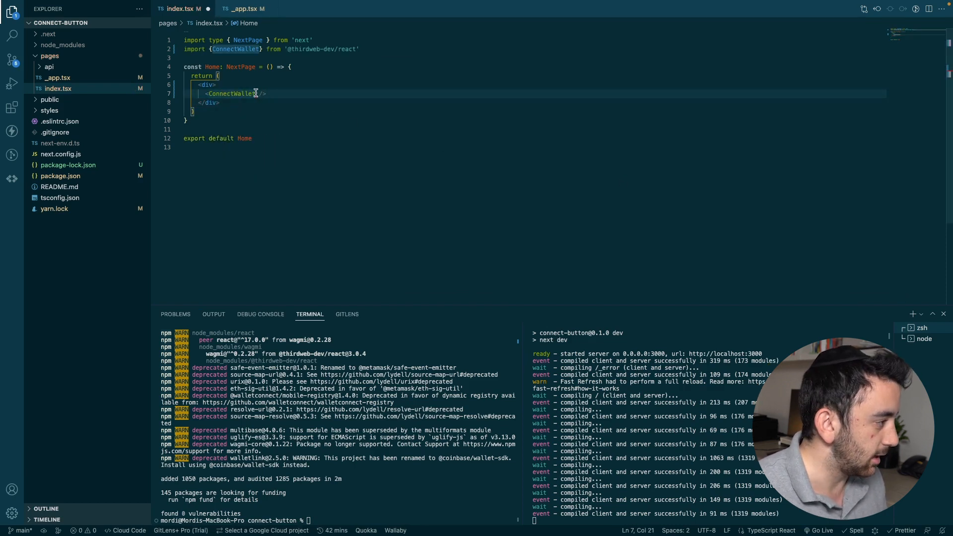
Render ConnectWallet with colorMode 'light' and accentColor 'navy', and save the file
type("colorMode=''")
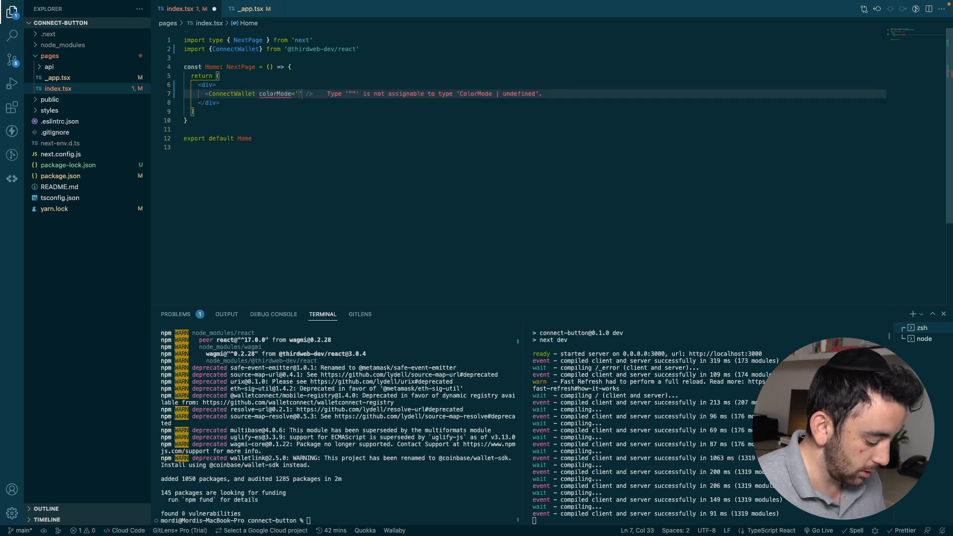
type("light")
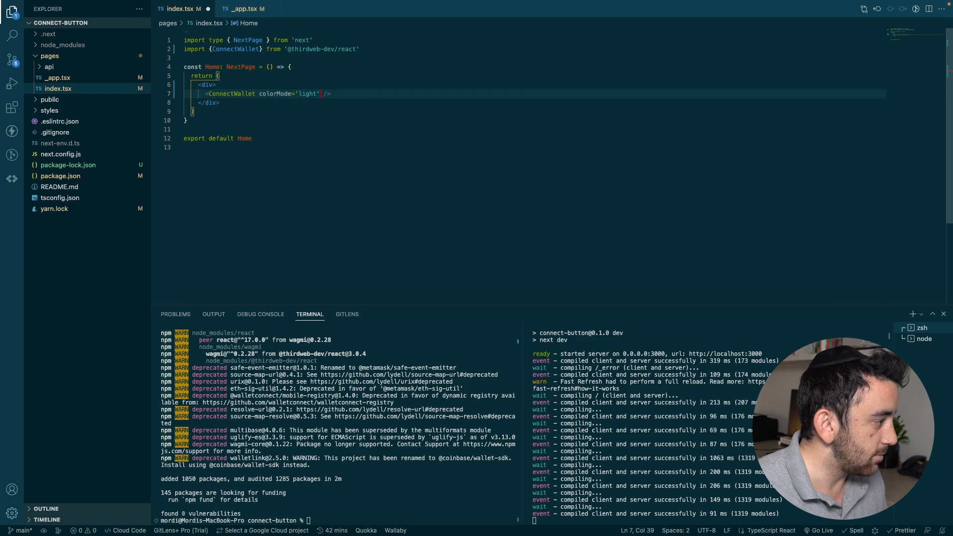
type("accentColor=''")
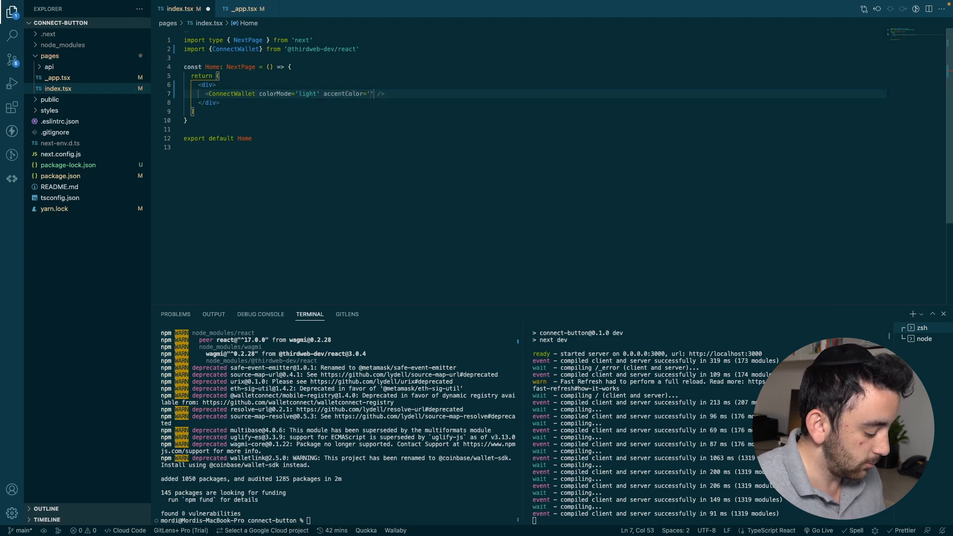
type("navy")
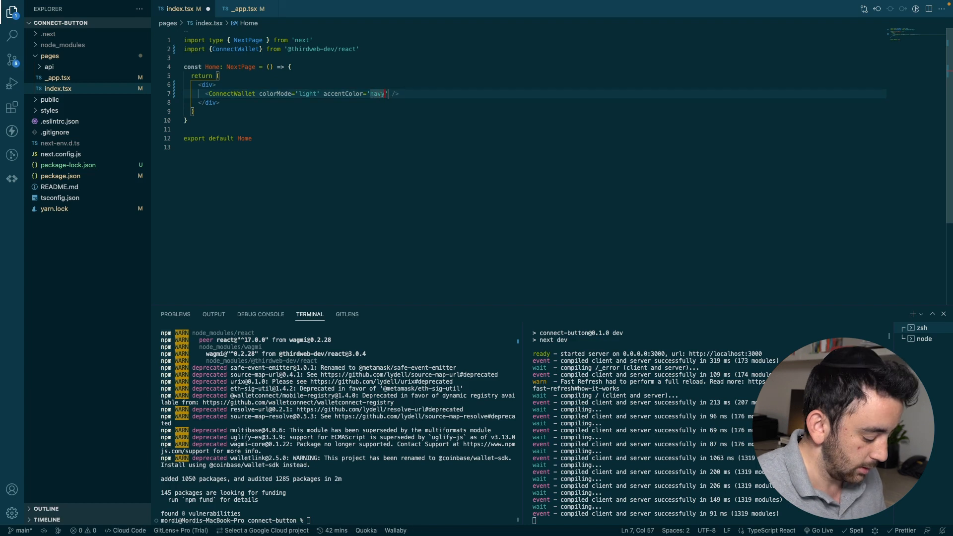
key("cmd+s")
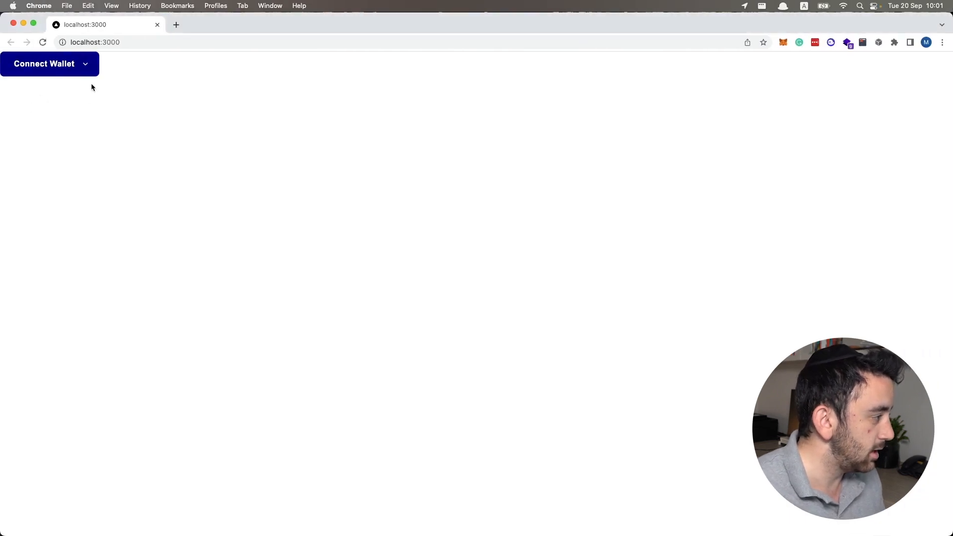
Connect a wallet and switch it to Polygon Mainnet, approving in MetaMask
left_click(44, 63)
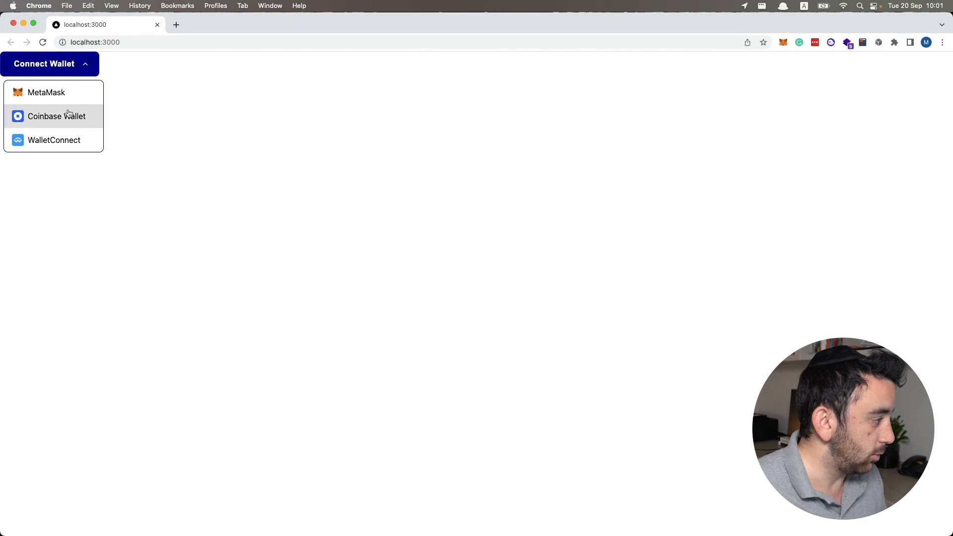
mouse_move(53, 140)
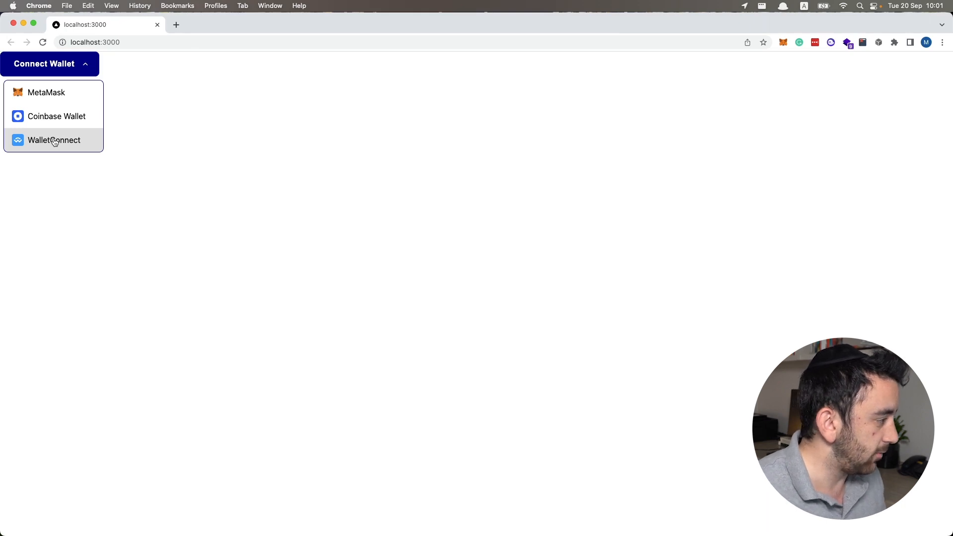
left_click(54, 140)
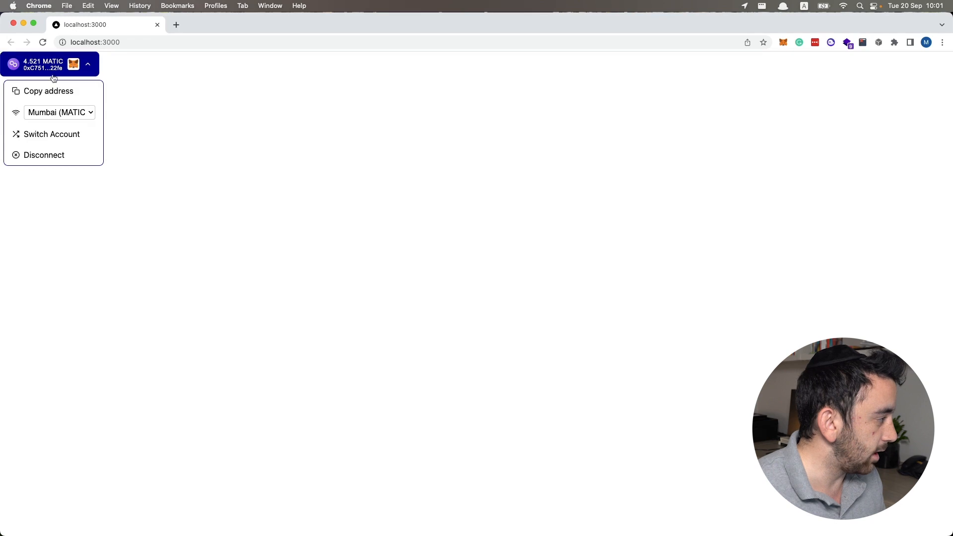
mouse_move(70, 115)
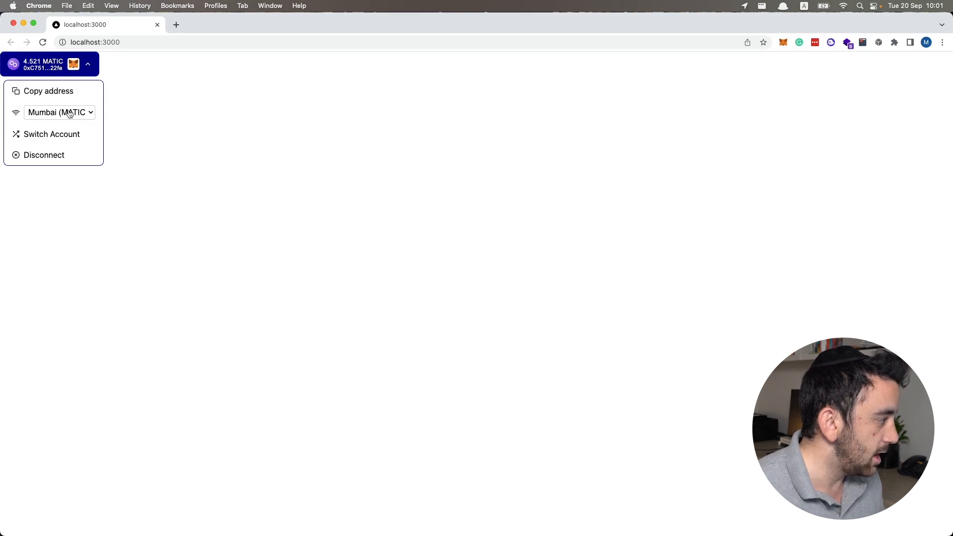
left_click(59, 113)
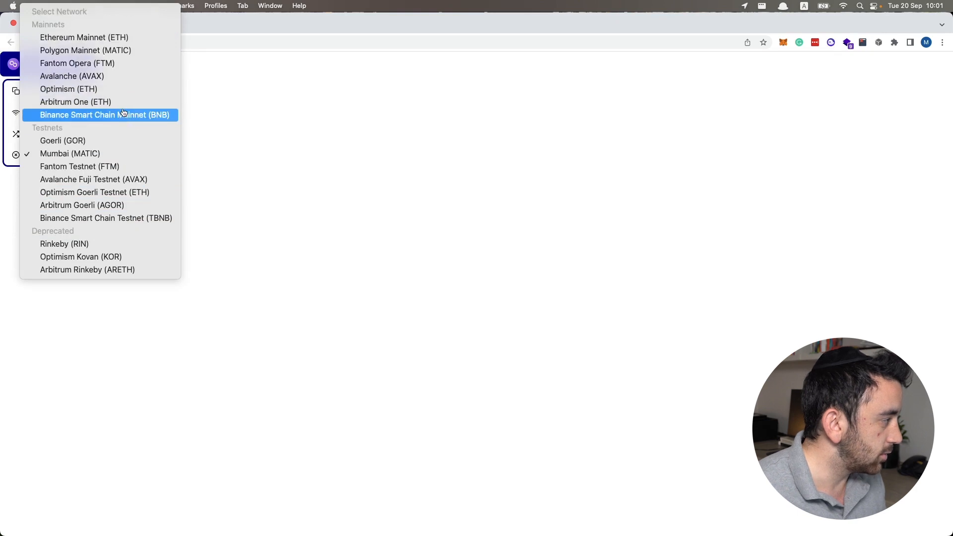
mouse_move(85, 50)
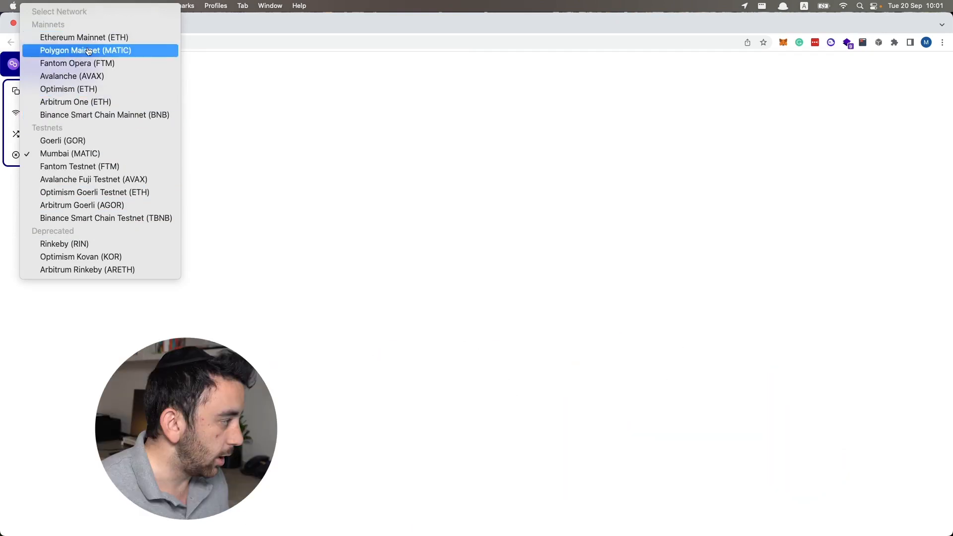
left_click(85, 49)
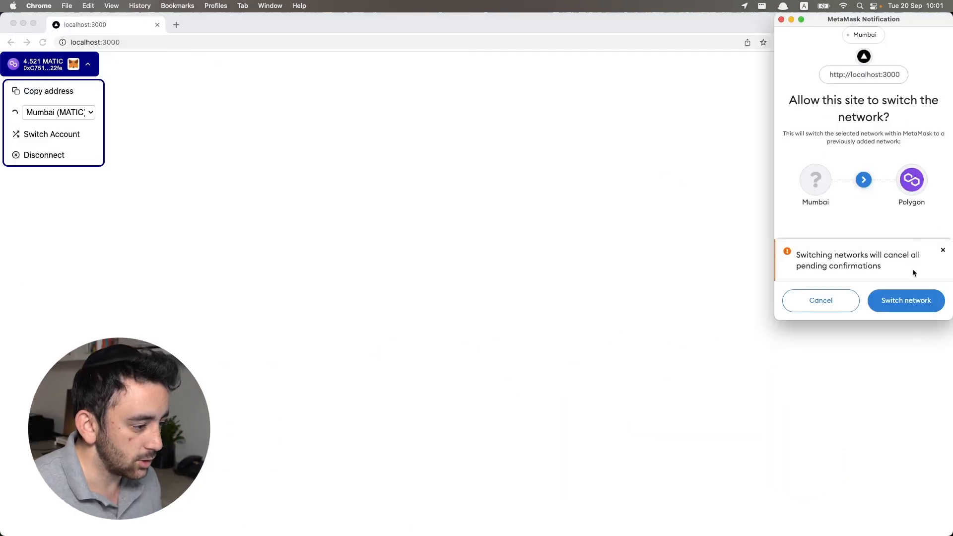
left_click(904, 300)
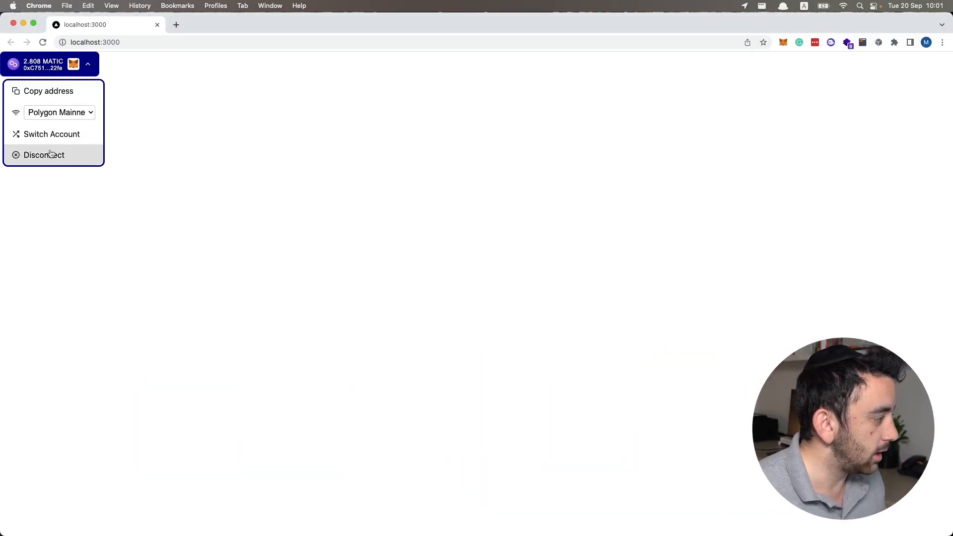
Disconnect the wallet, try WalletConnect, and dismiss its QR code
left_click(43, 154)
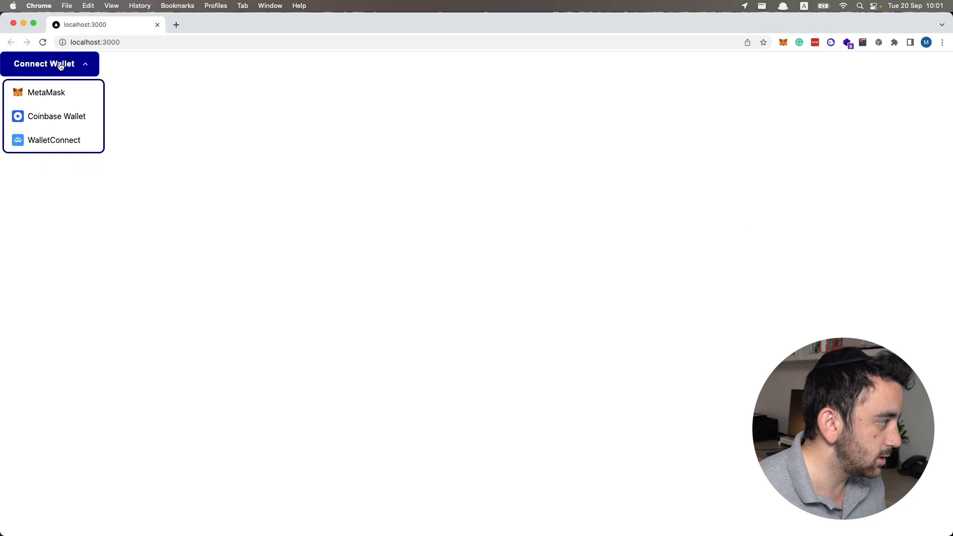
mouse_move(56, 116)
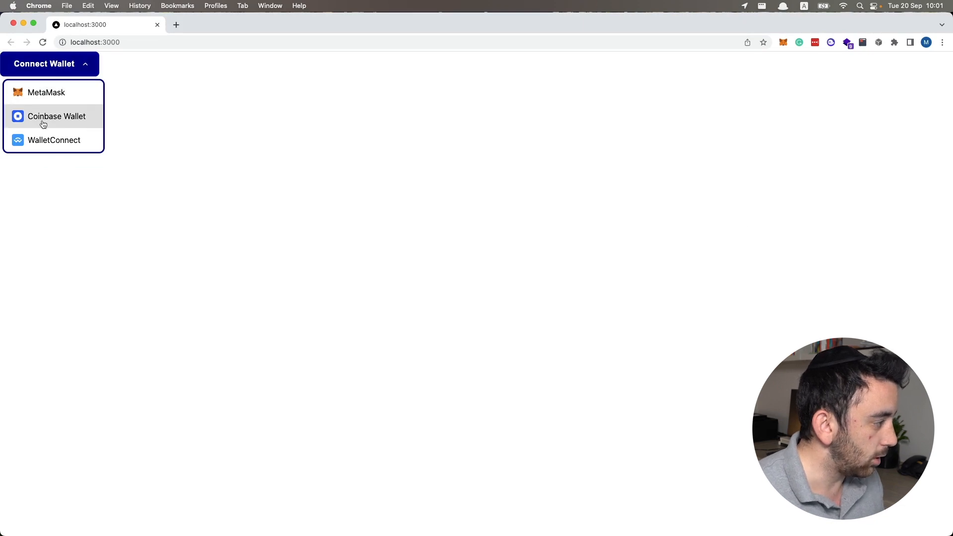
left_click(54, 140)
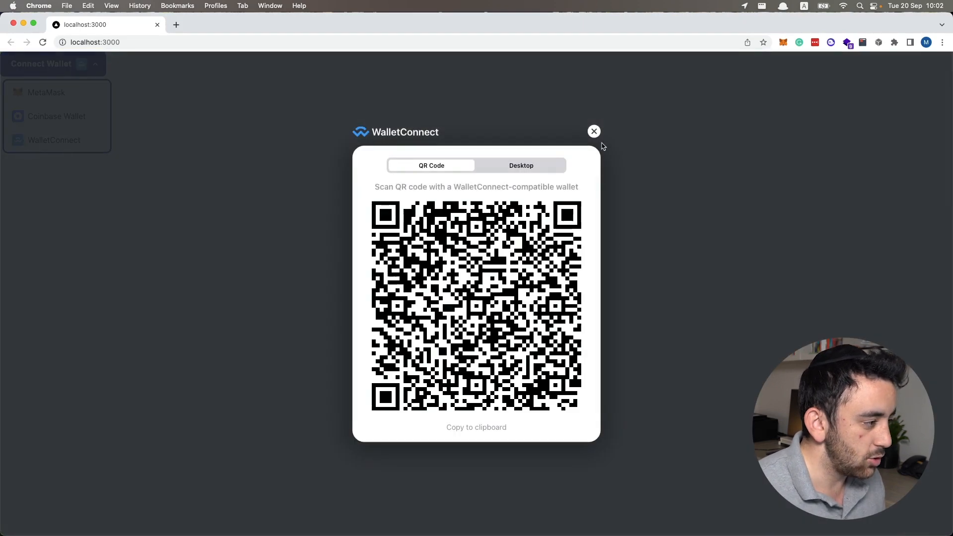
left_click(593, 131)
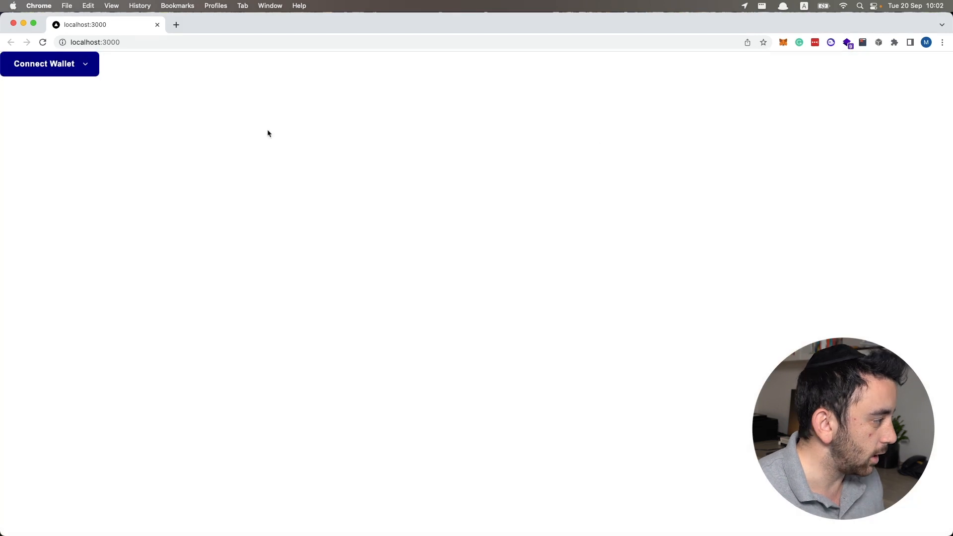
mouse_move(130, 92)
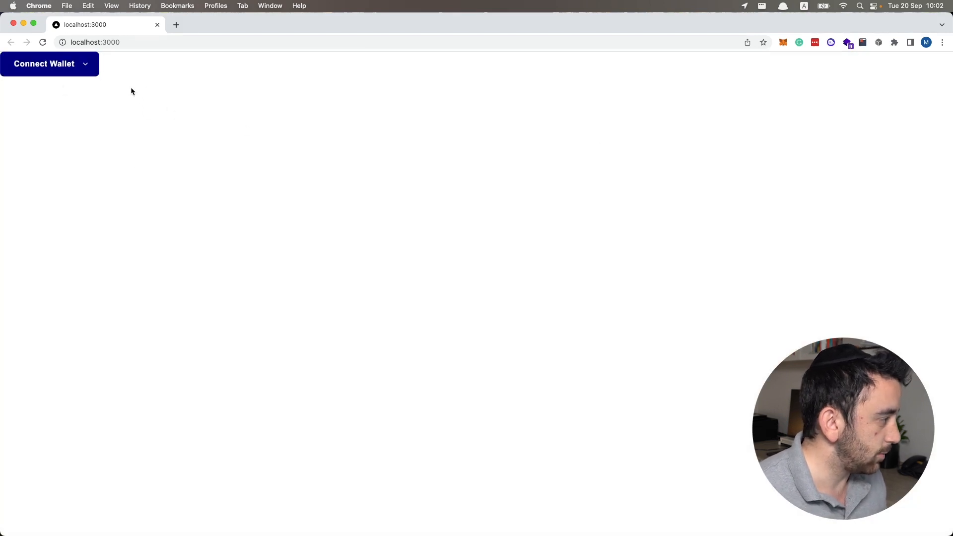
mouse_move(195, 172)
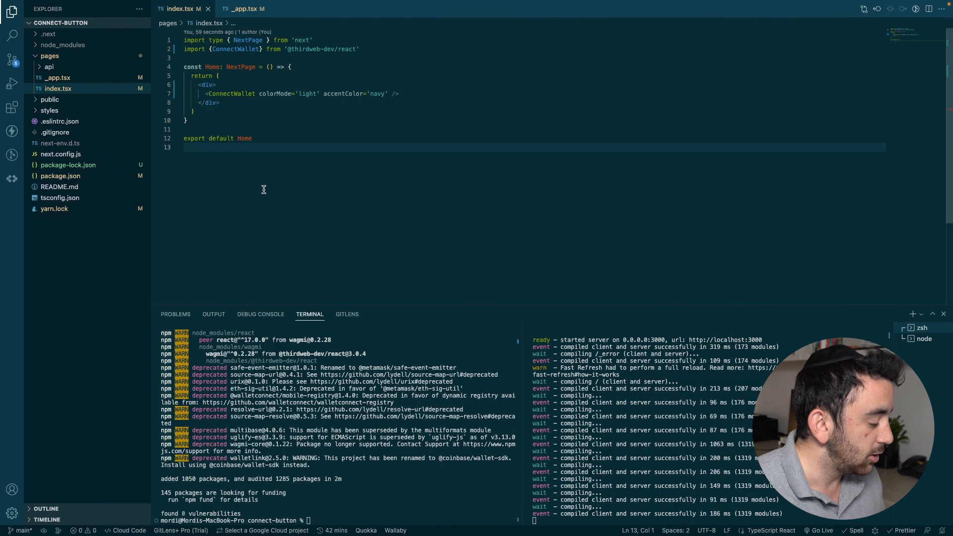
mouse_move(282, 203)
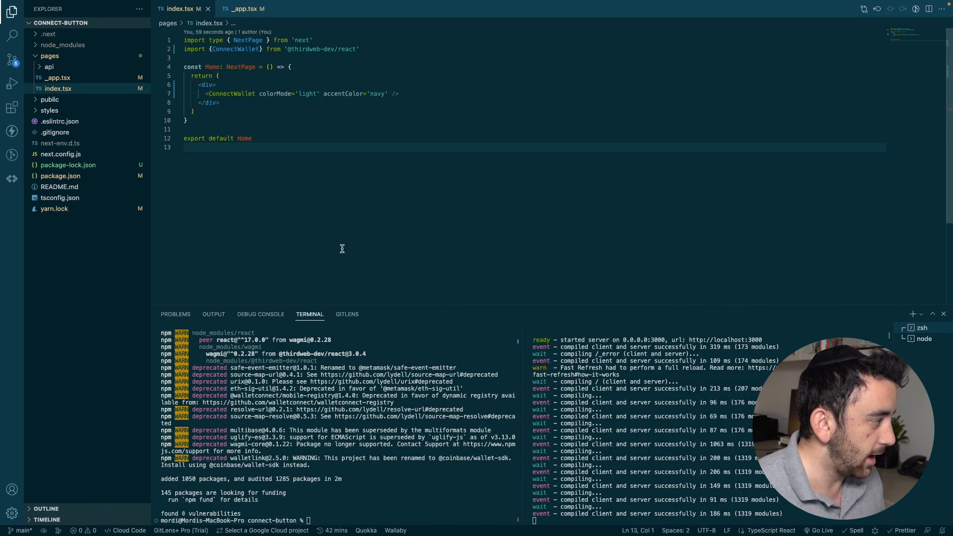
left_click(243, 8)
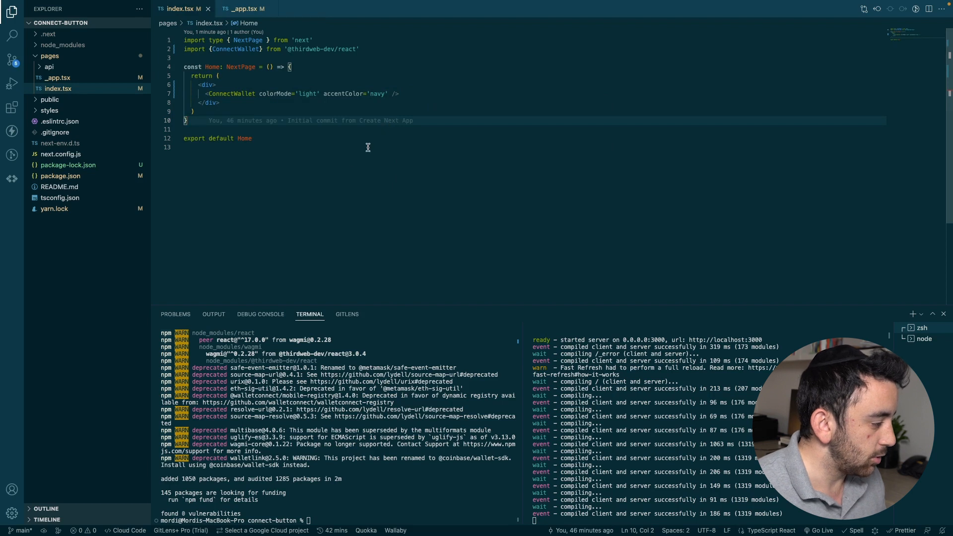
mouse_move(348, 173)
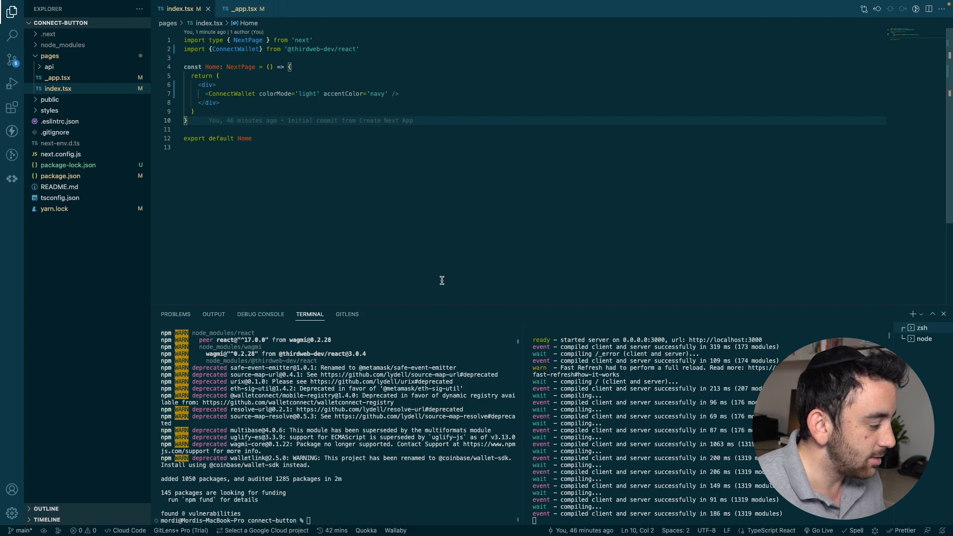
mouse_move(366, 241)
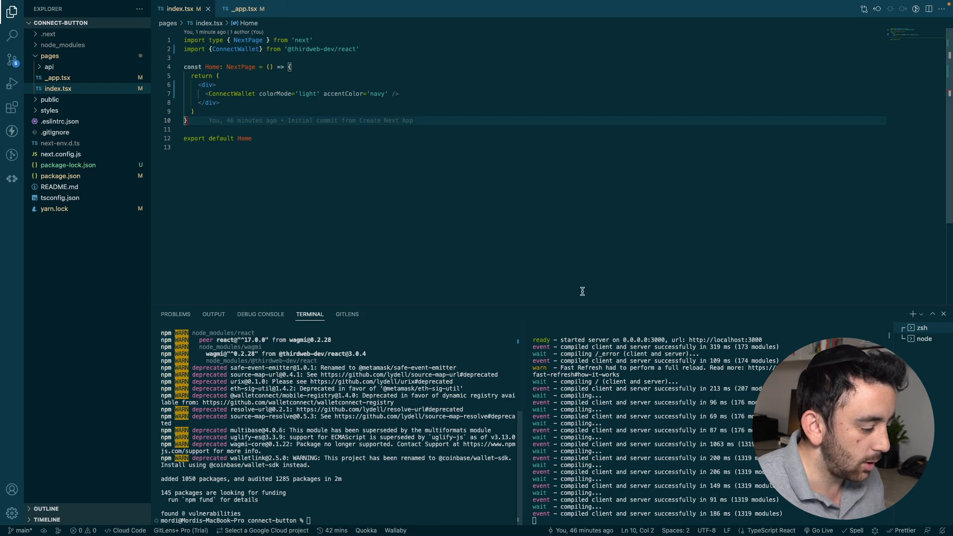
left_click(49, 55)
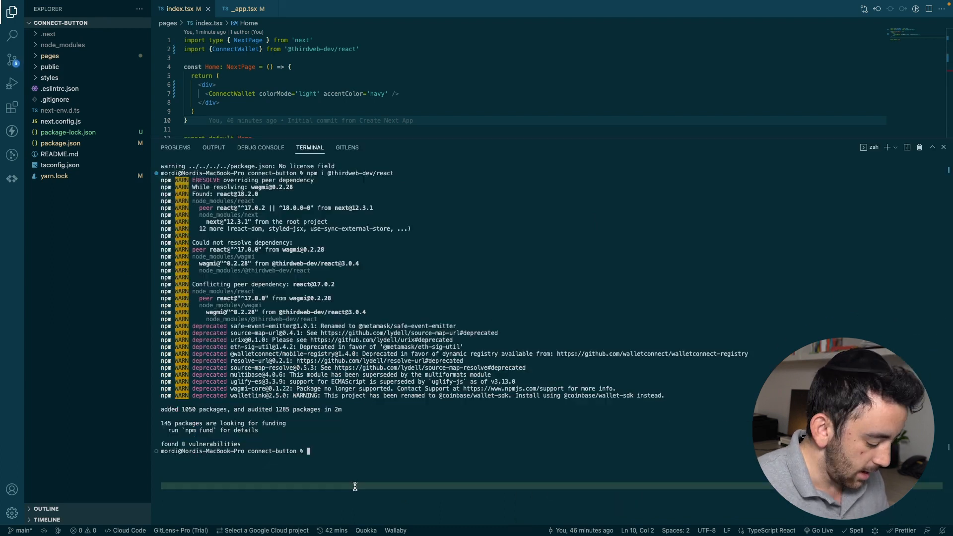
Run npx thirdweb@latest create choosing App, thirdweb-connect-button, Next.js and TypeScript
type("npx t")
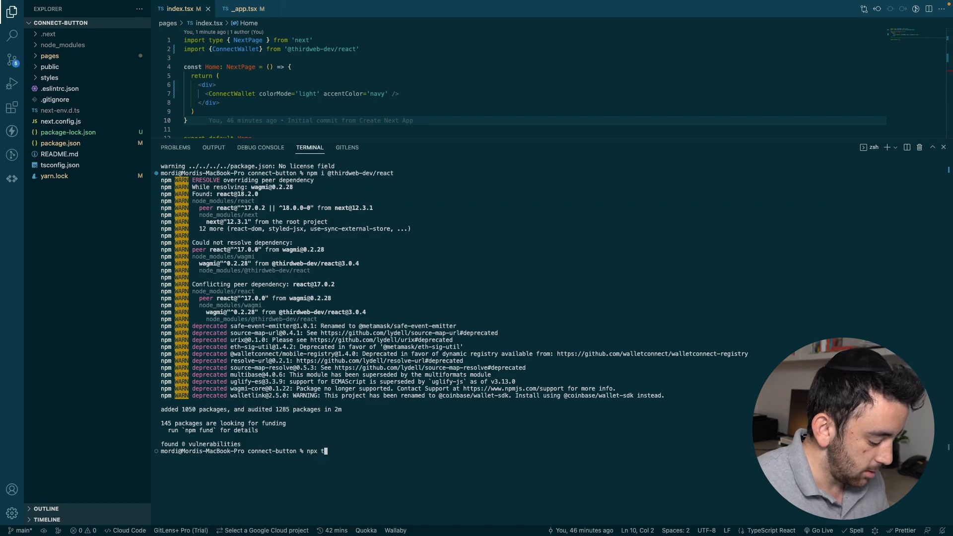
type("hirdweb@latest create")
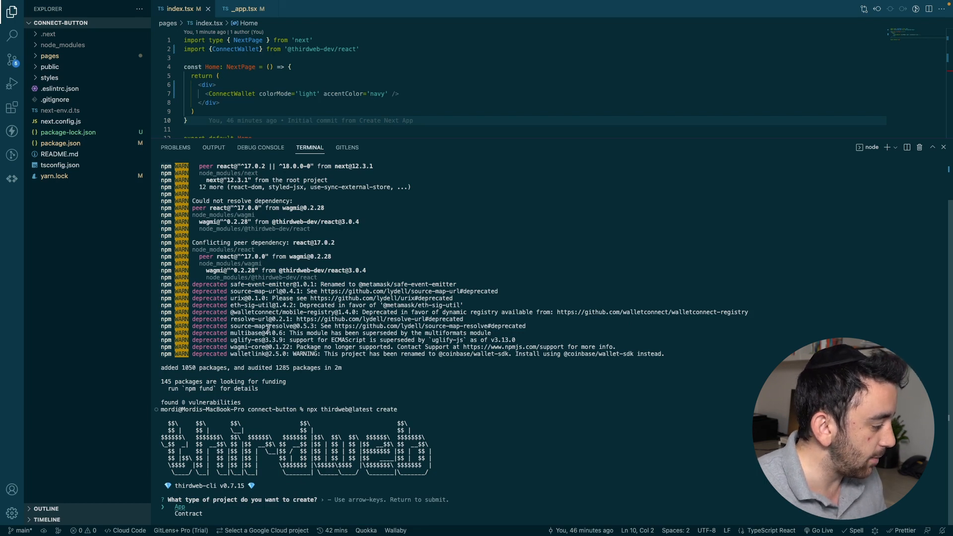
key("Down")
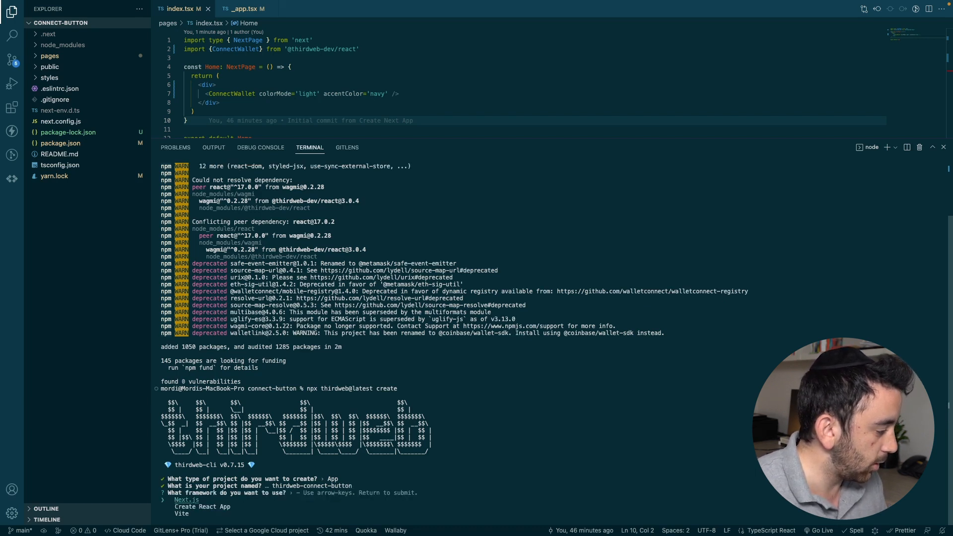
key("enter")
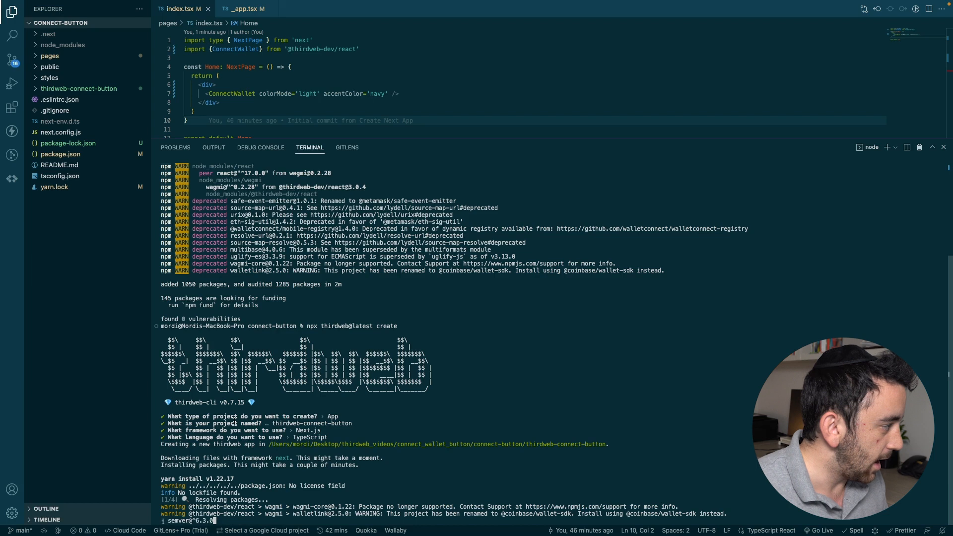
Expand thirdweb-connect-button and its pages folder, then close the package.json tab
scroll("down", 3)
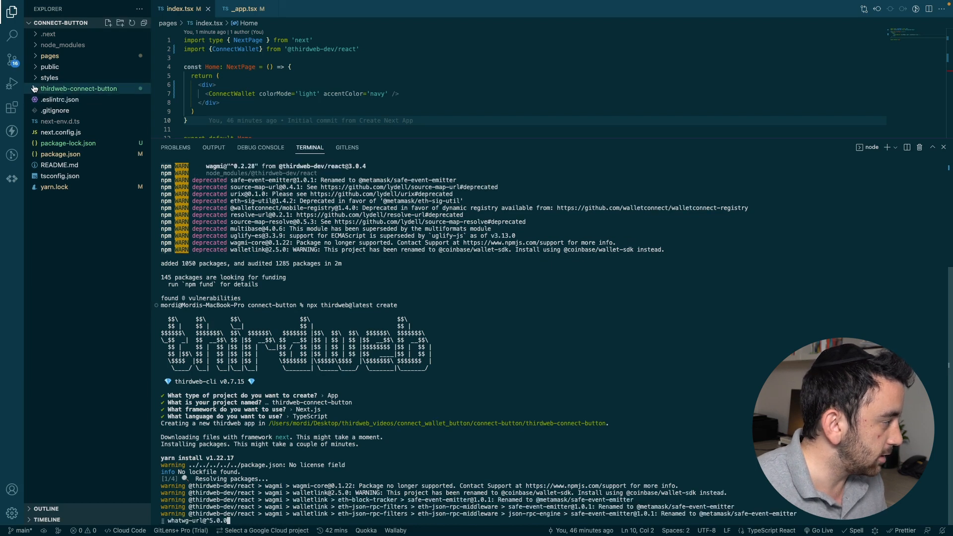
left_click(79, 88)
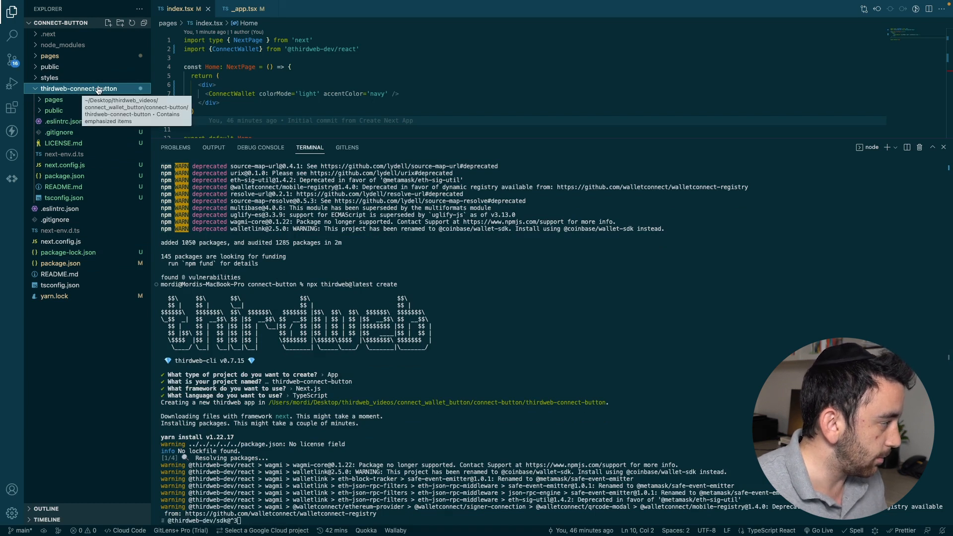
mouse_move(54, 100)
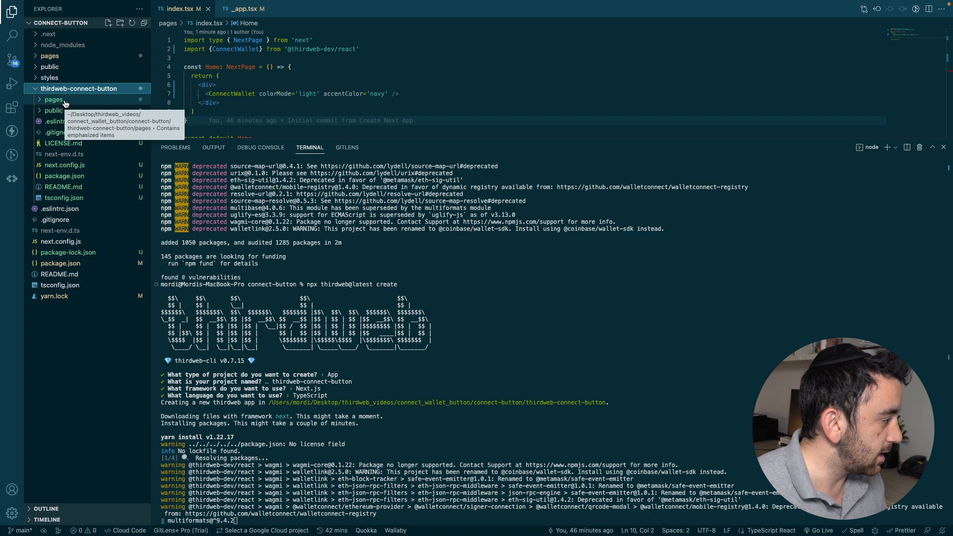
left_click(54, 99)
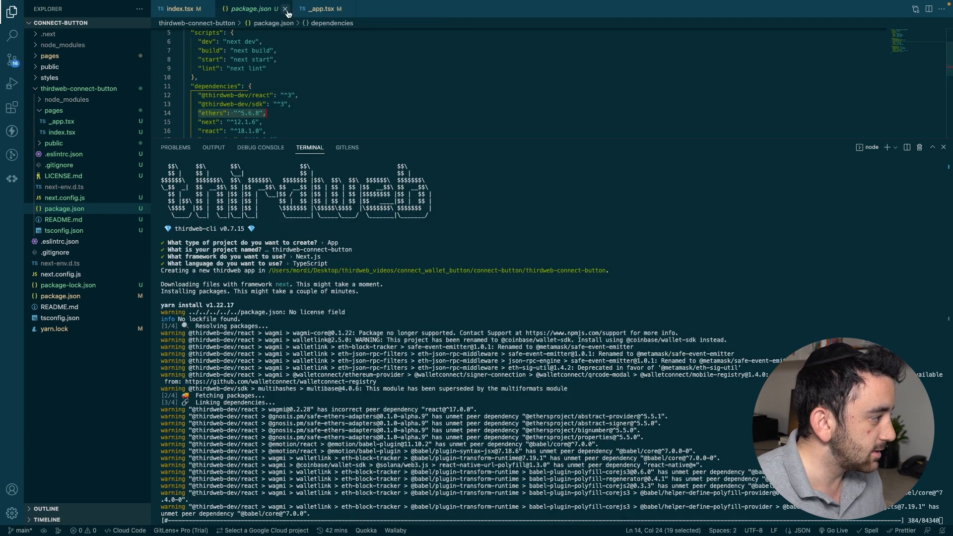
left_click(284, 8)
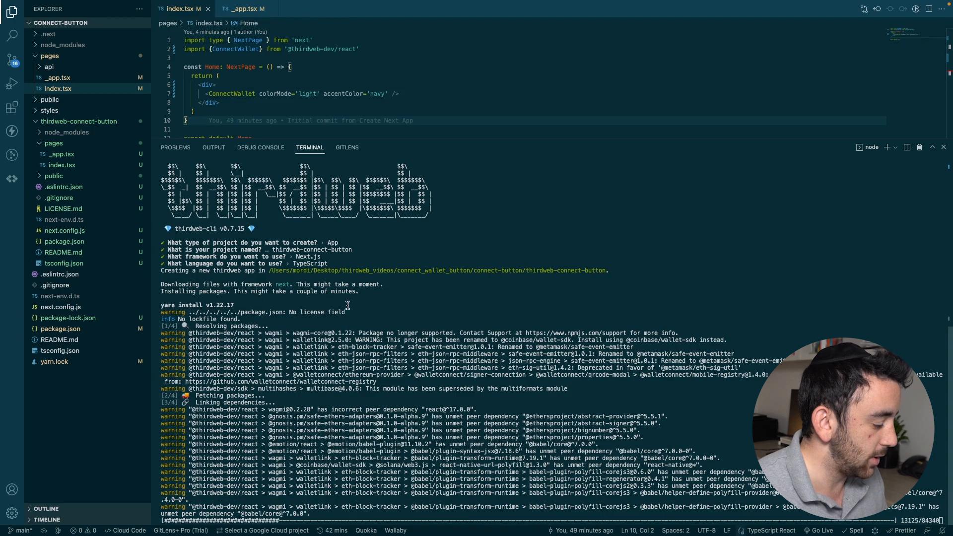